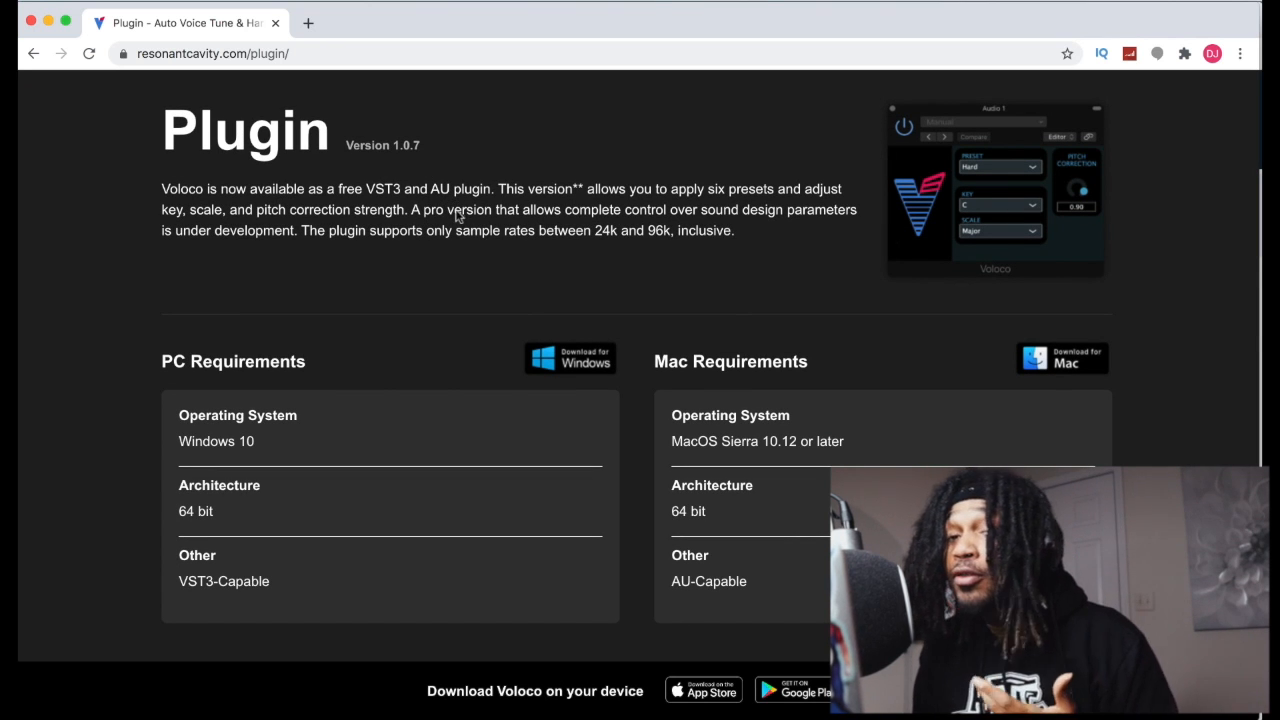
mouse_move(463, 267)
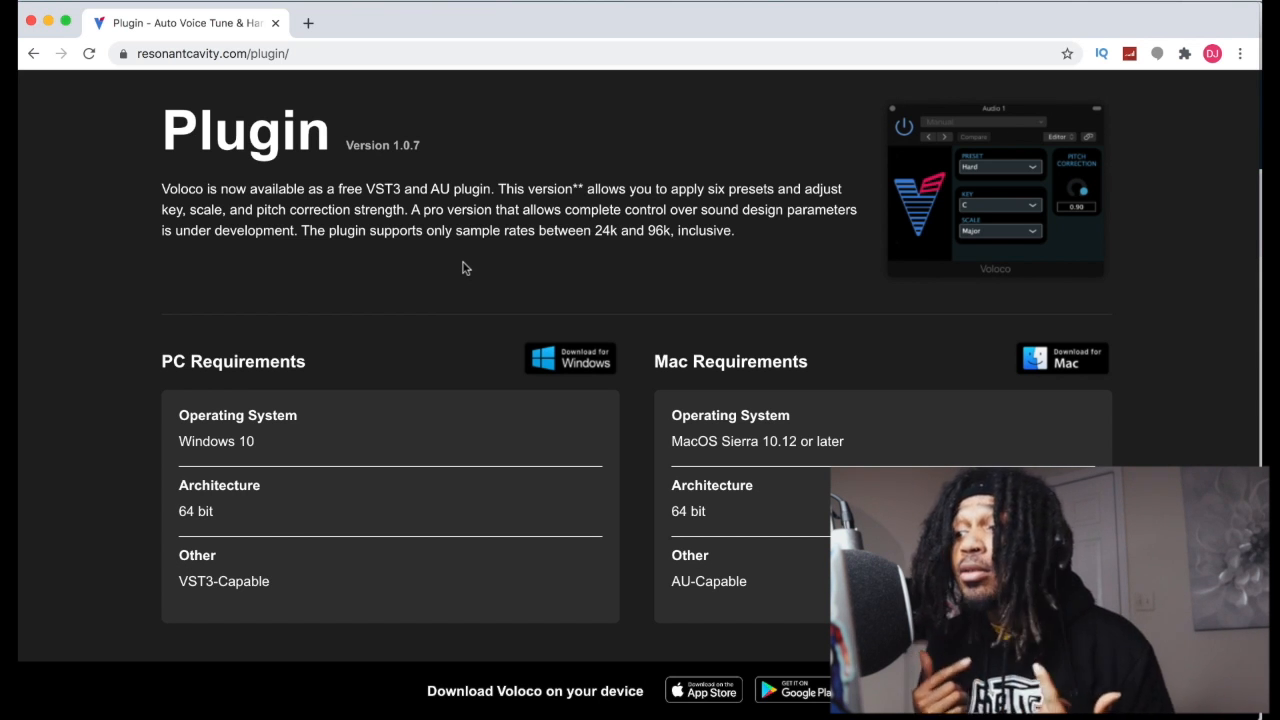
Move the Voloco plugin window further right over the arrange area.
scroll("down", 3)
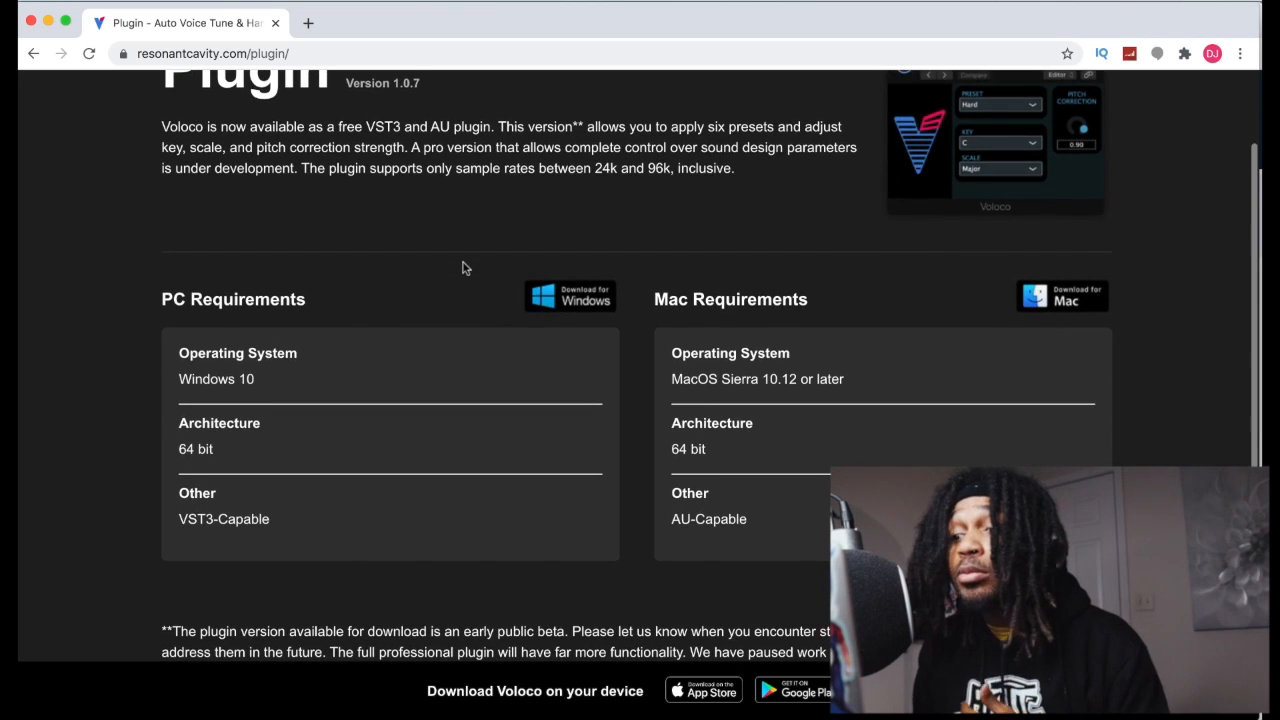
scroll("down", 3)
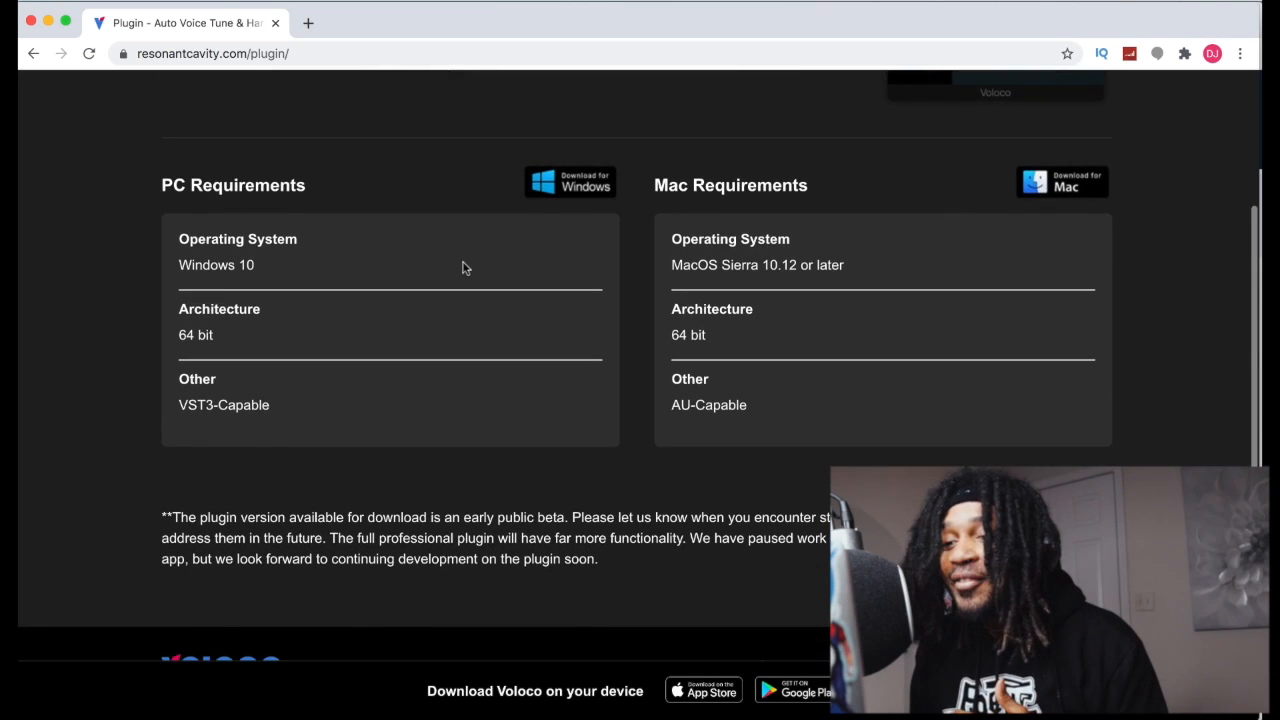
scroll("up", 3)
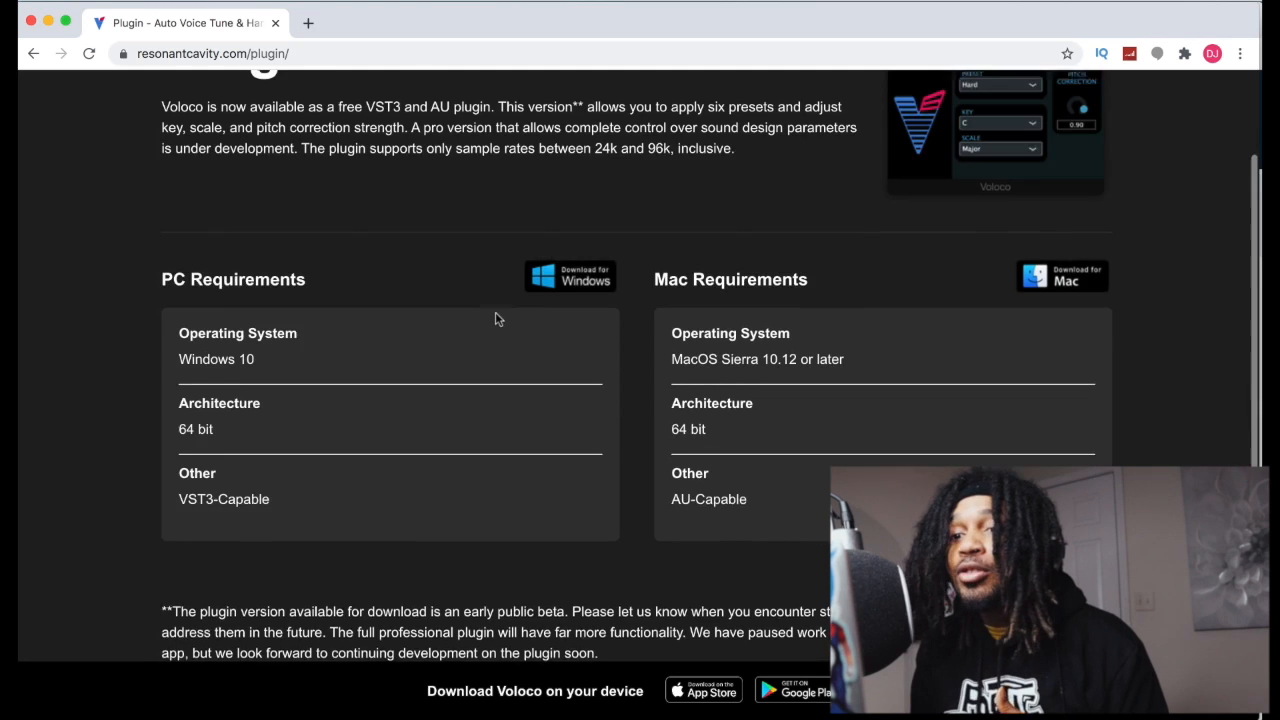
scroll("up", 3)
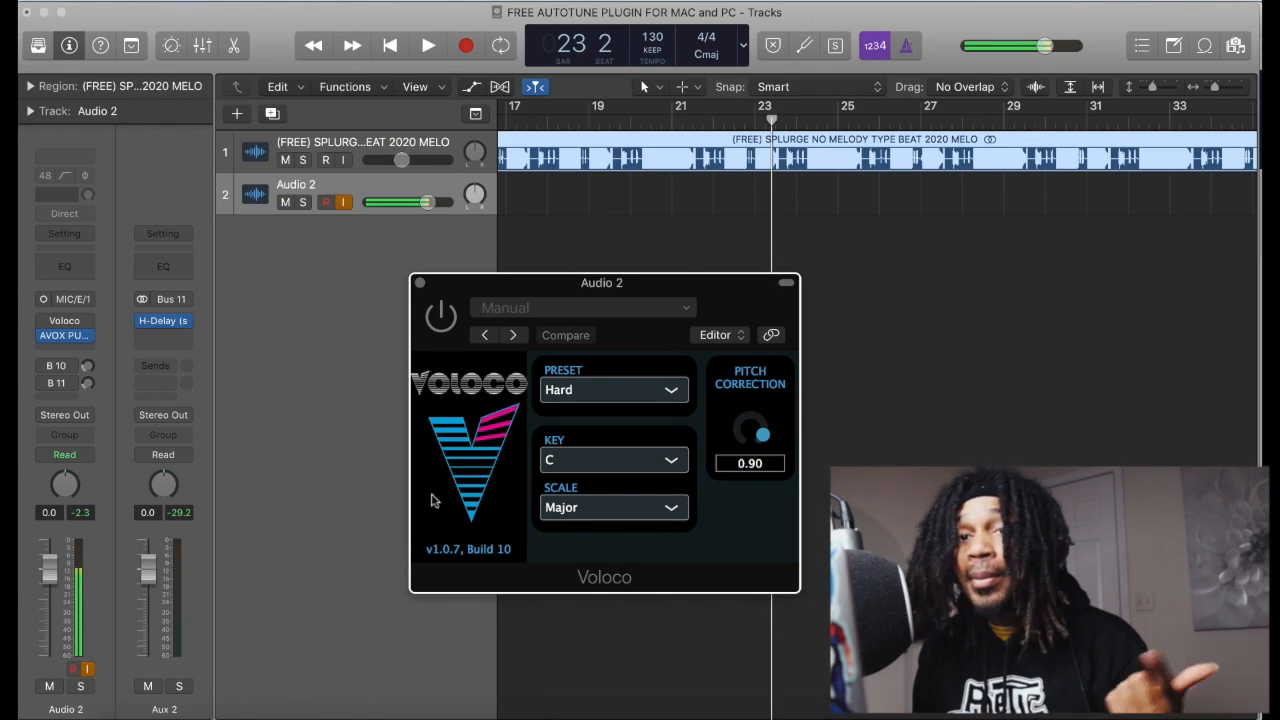
mouse_move(645, 322)
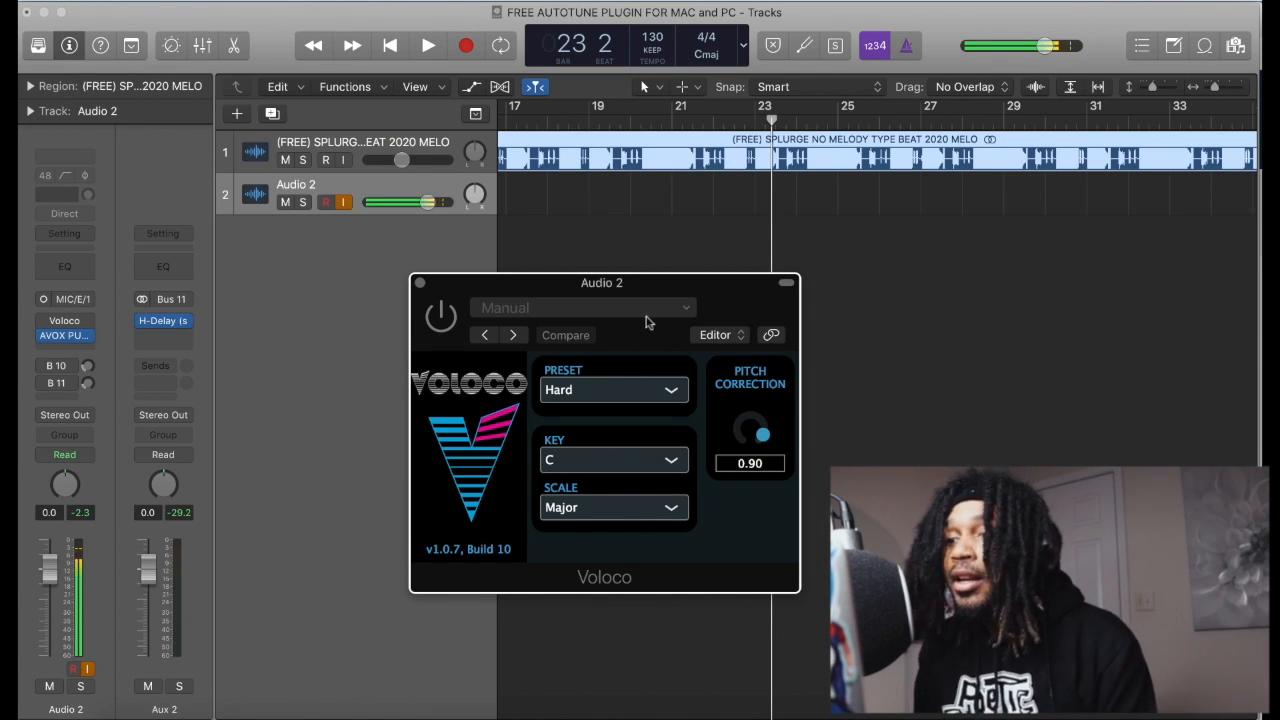
left_click_drag(602, 282, 707, 247)
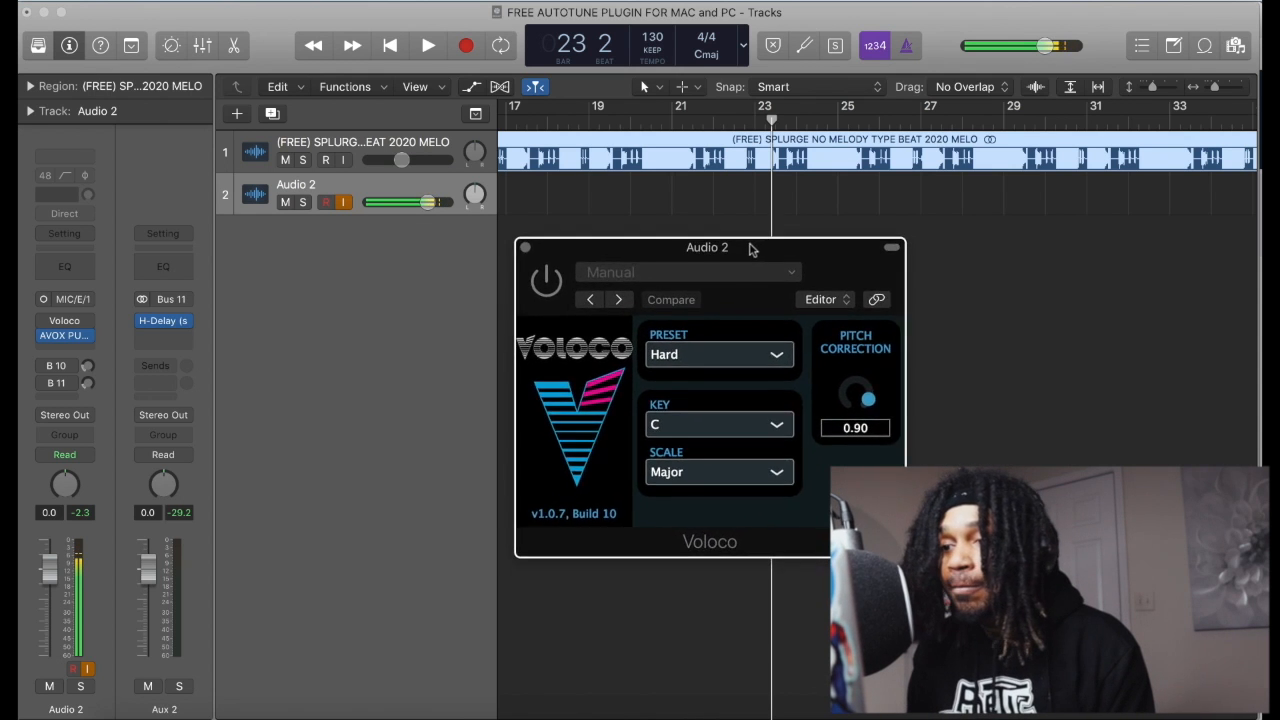
left_click_drag(707, 247, 682, 243)
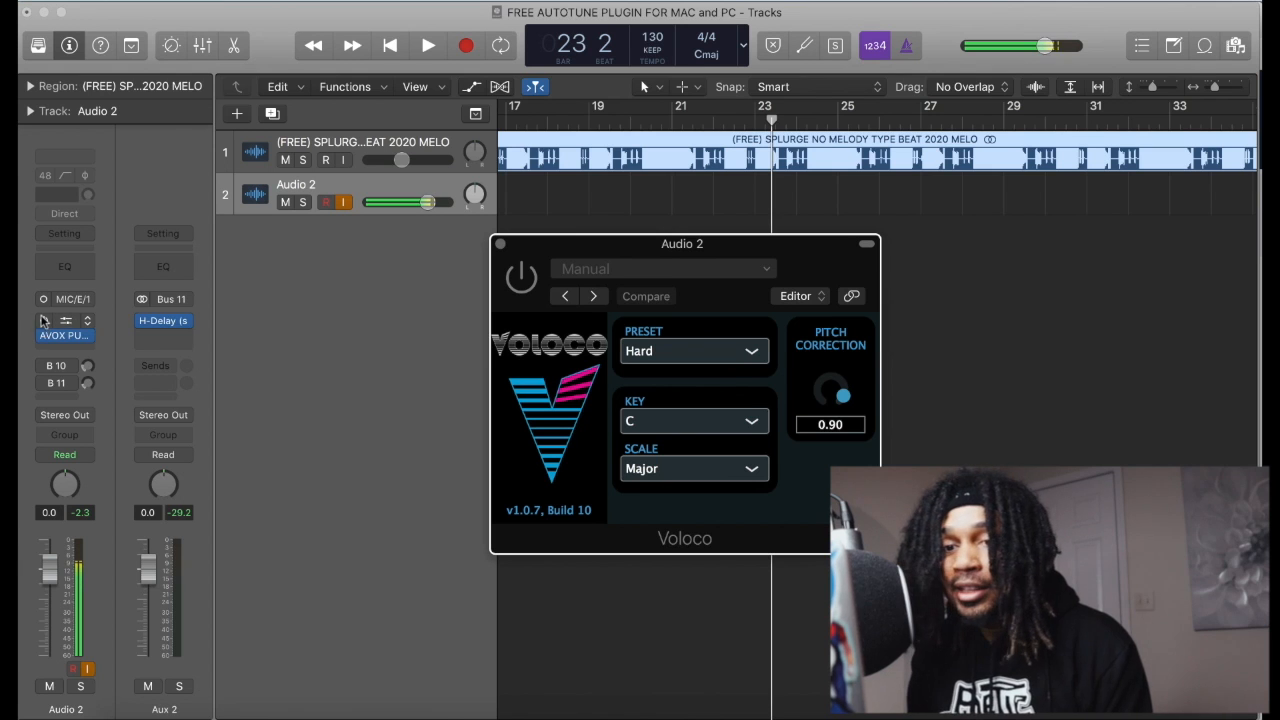
Toggle Voloco's bypass and sweep pitch correction through 0.59 and 0.00 to 1.00.
left_click(521, 277)
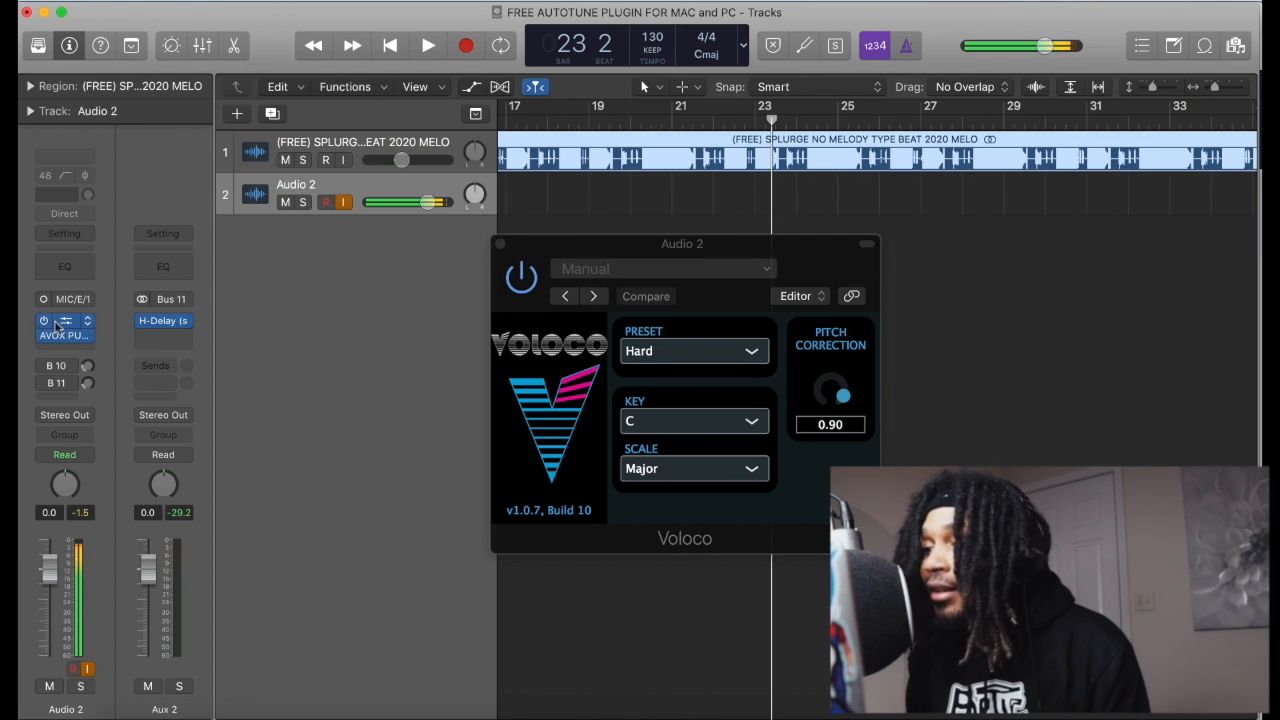
left_click_drag(833, 395, 833, 415)
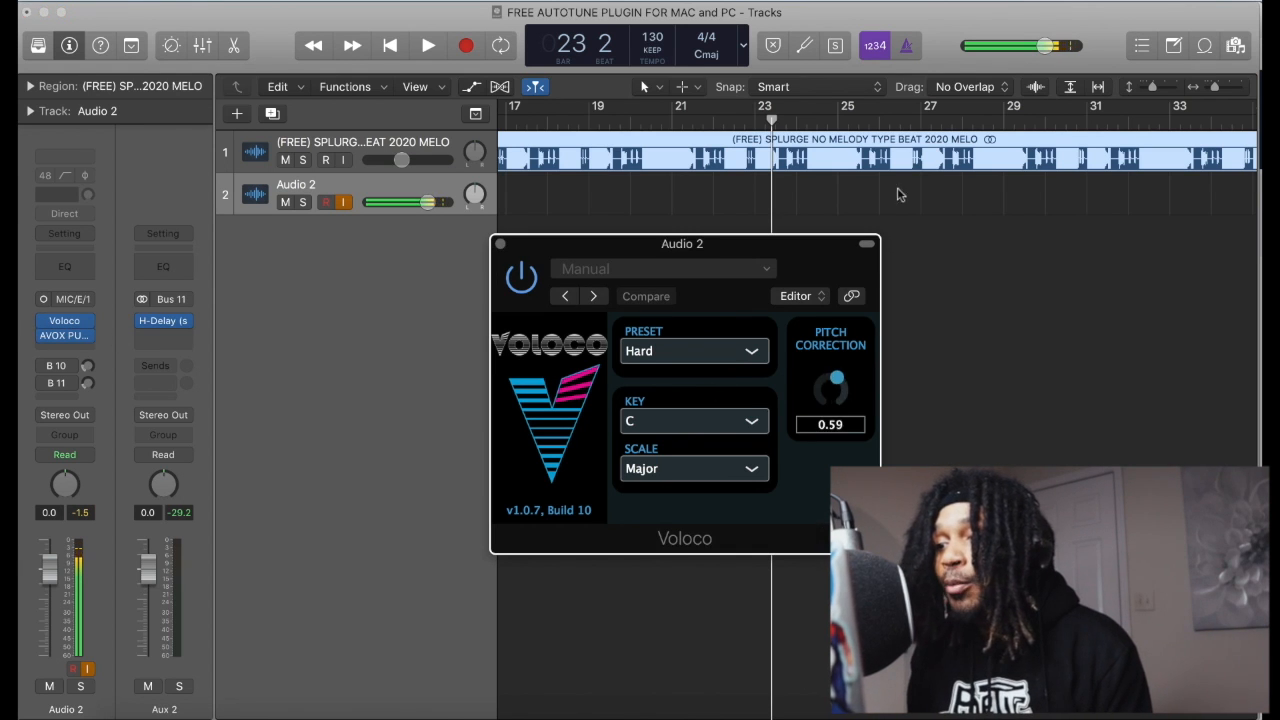
left_click_drag(835, 388, 830, 420)
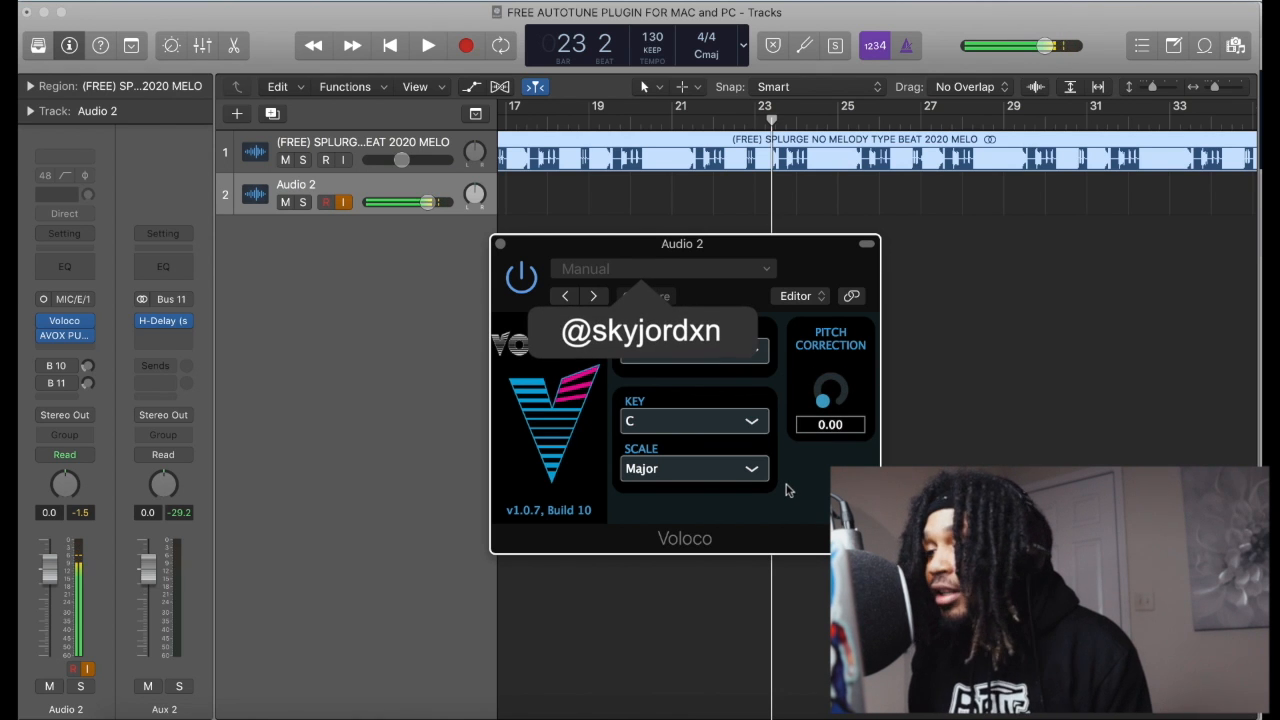
left_click_drag(830, 390, 830, 375)
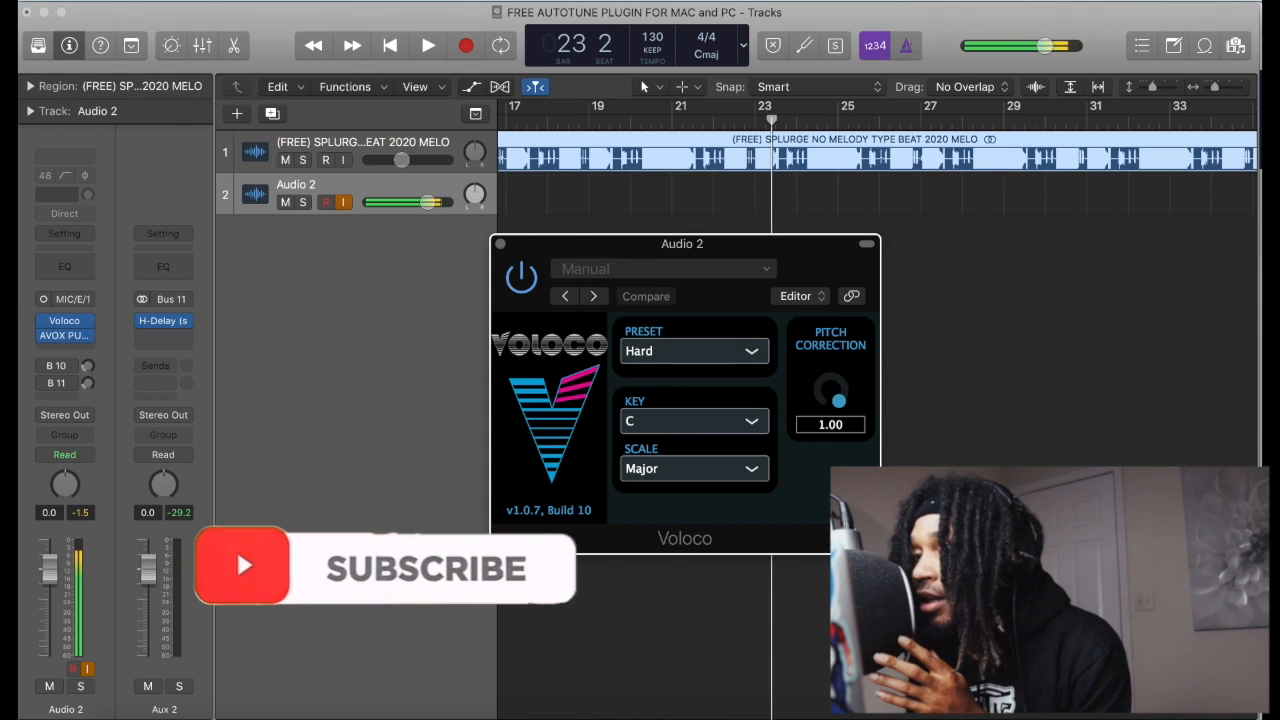
Switch Voloco to the Minor scale and the Natural preset in C, correction 1.00.
left_click(693, 468)
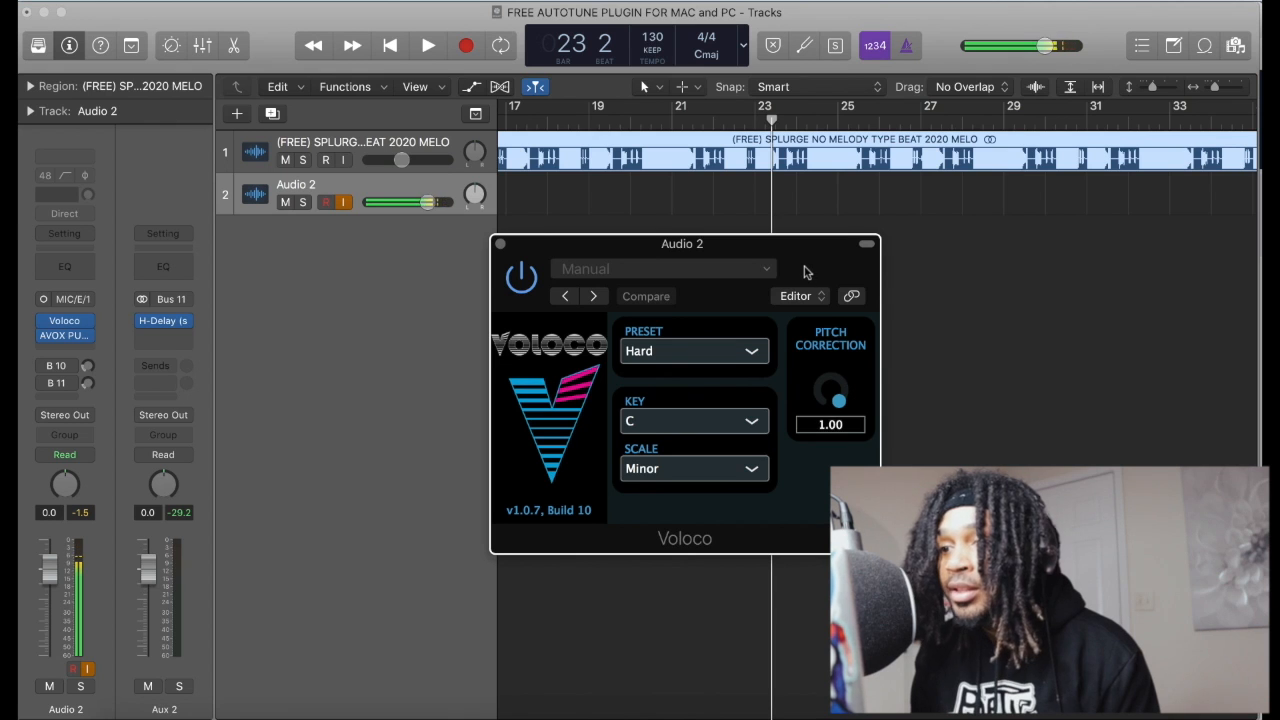
left_click(693, 351)
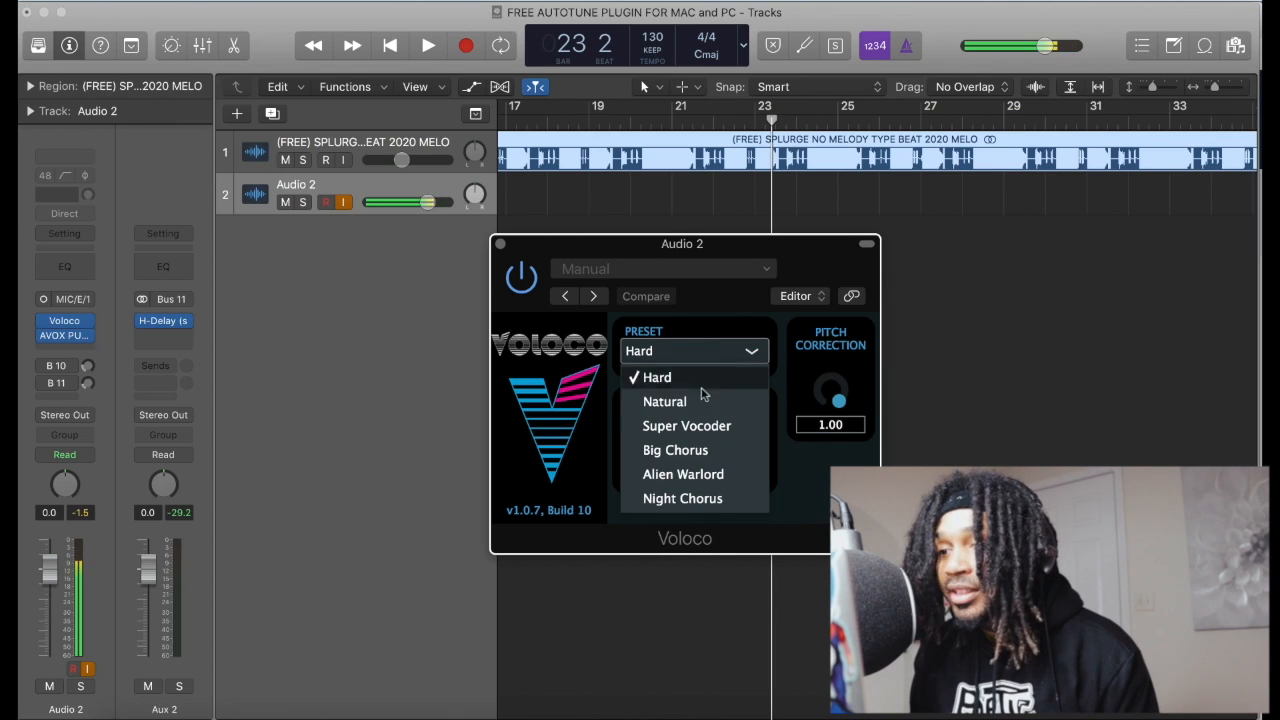
left_click(664, 401)
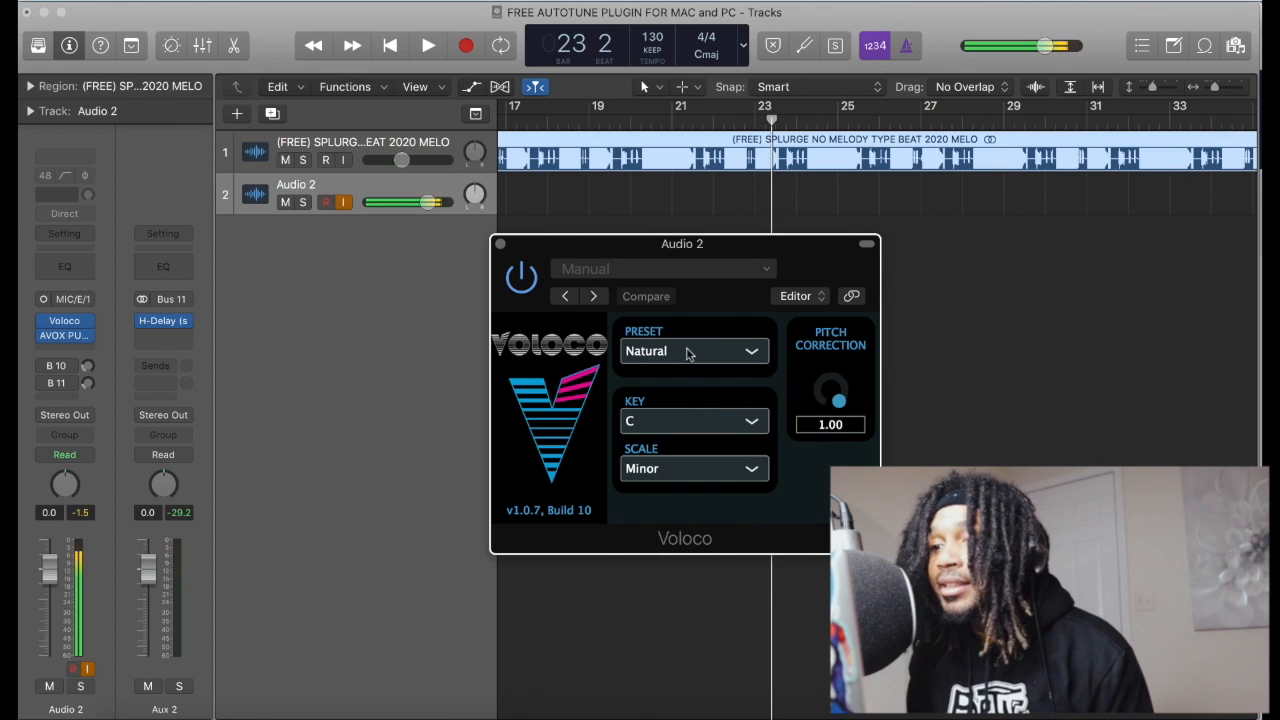
left_click(694, 350)
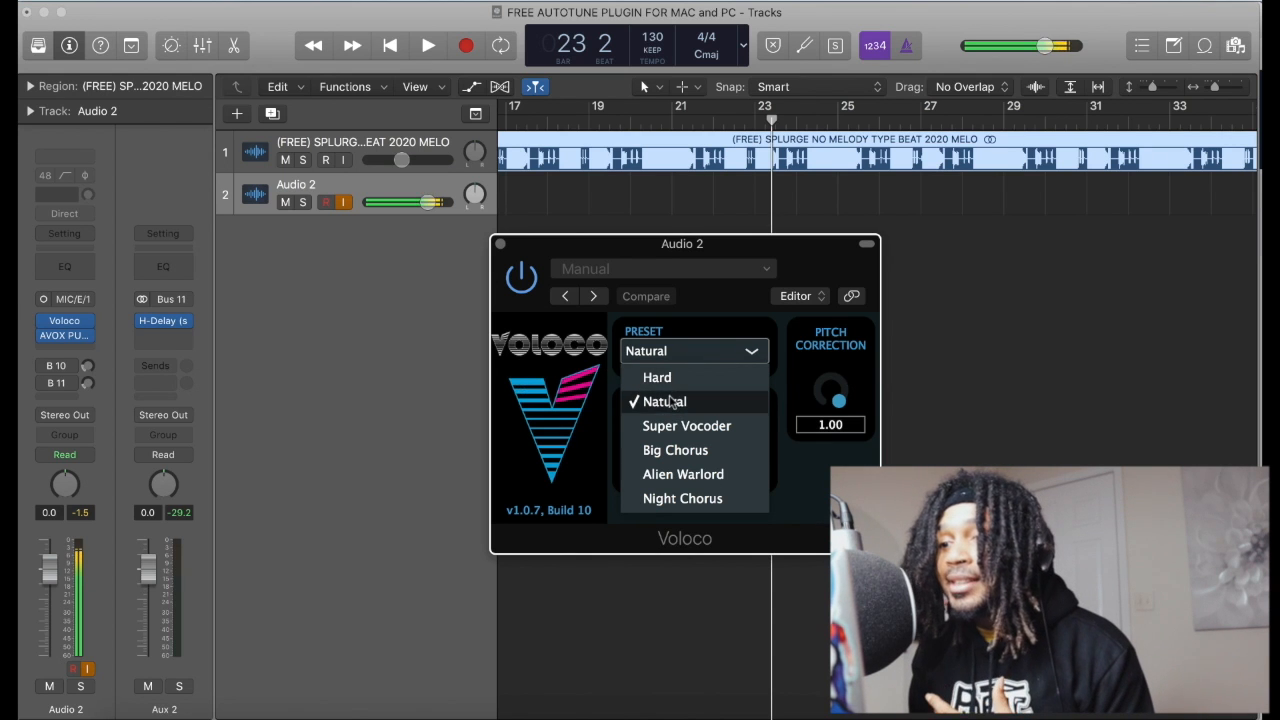
left_click(664, 401)
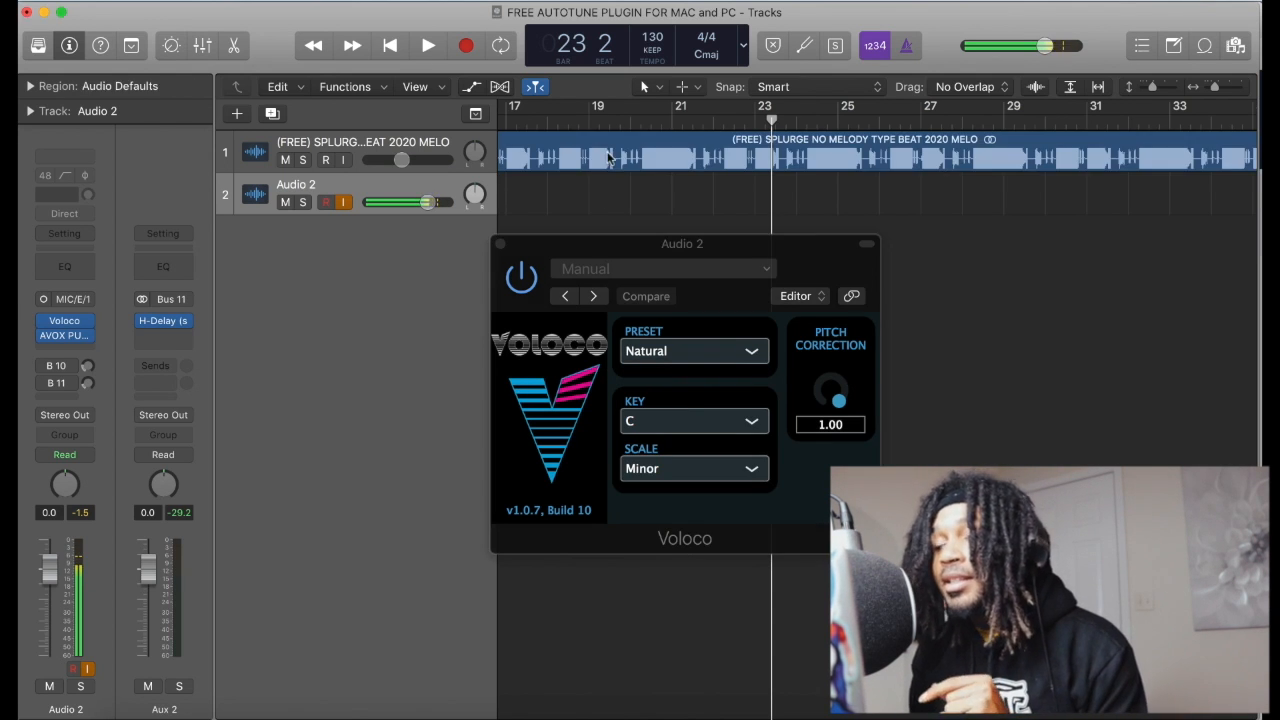
mouse_move(668, 428)
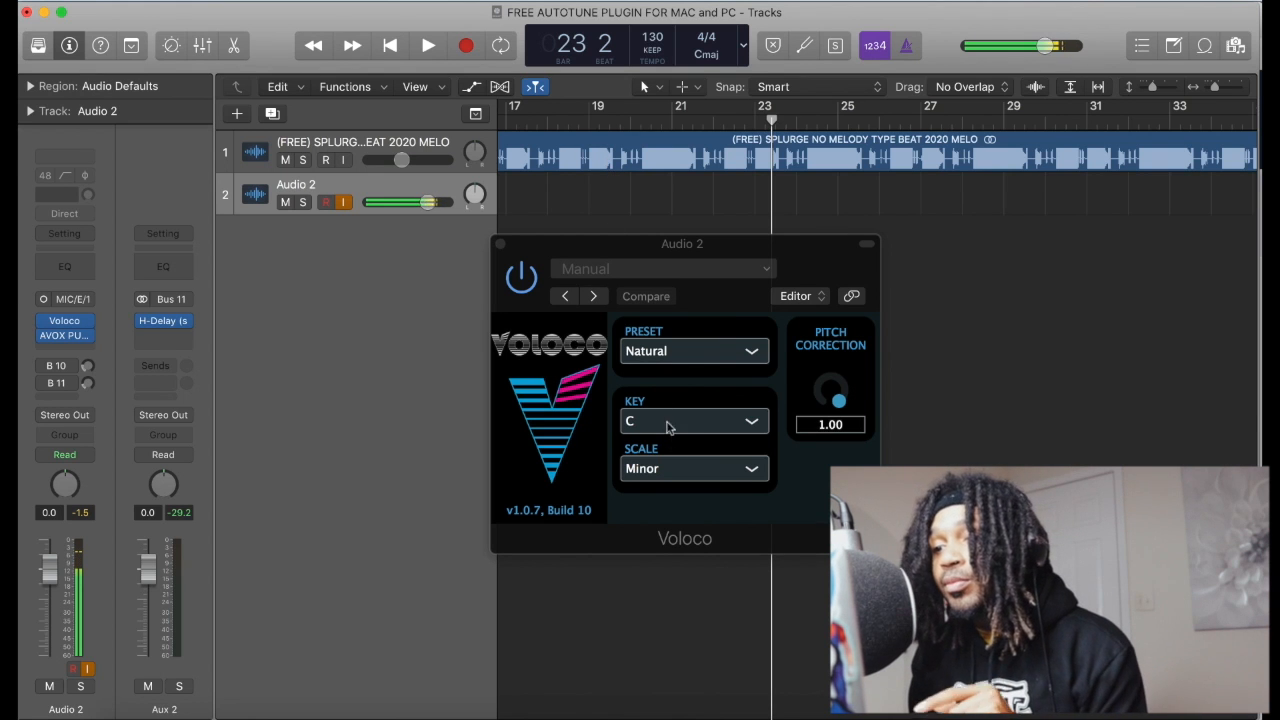
mouse_move(682, 344)
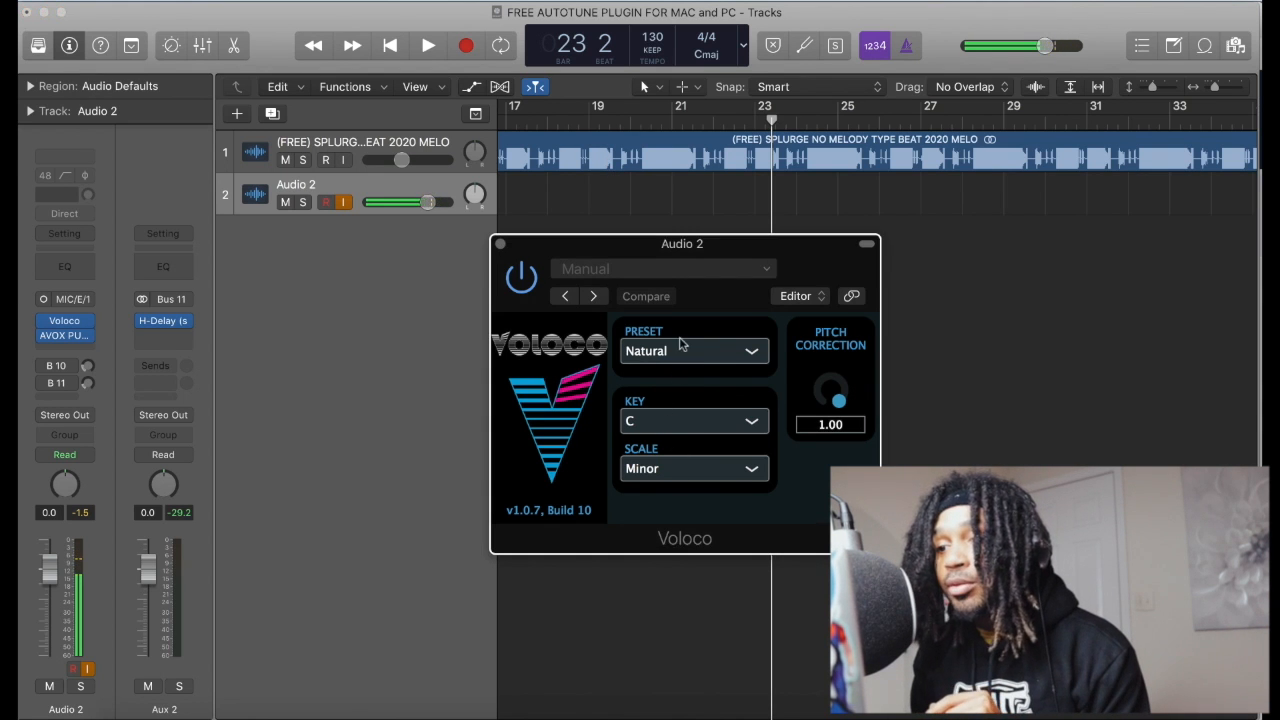
left_click(690, 350)
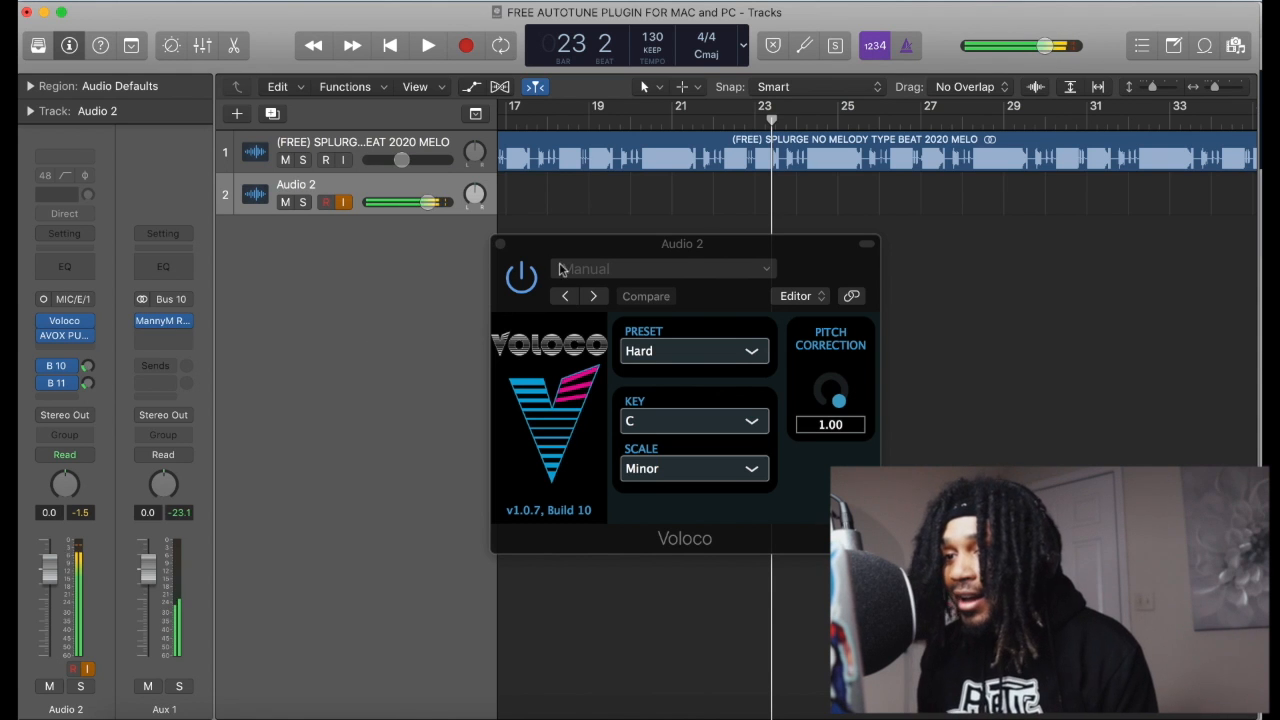
left_click(500, 243)
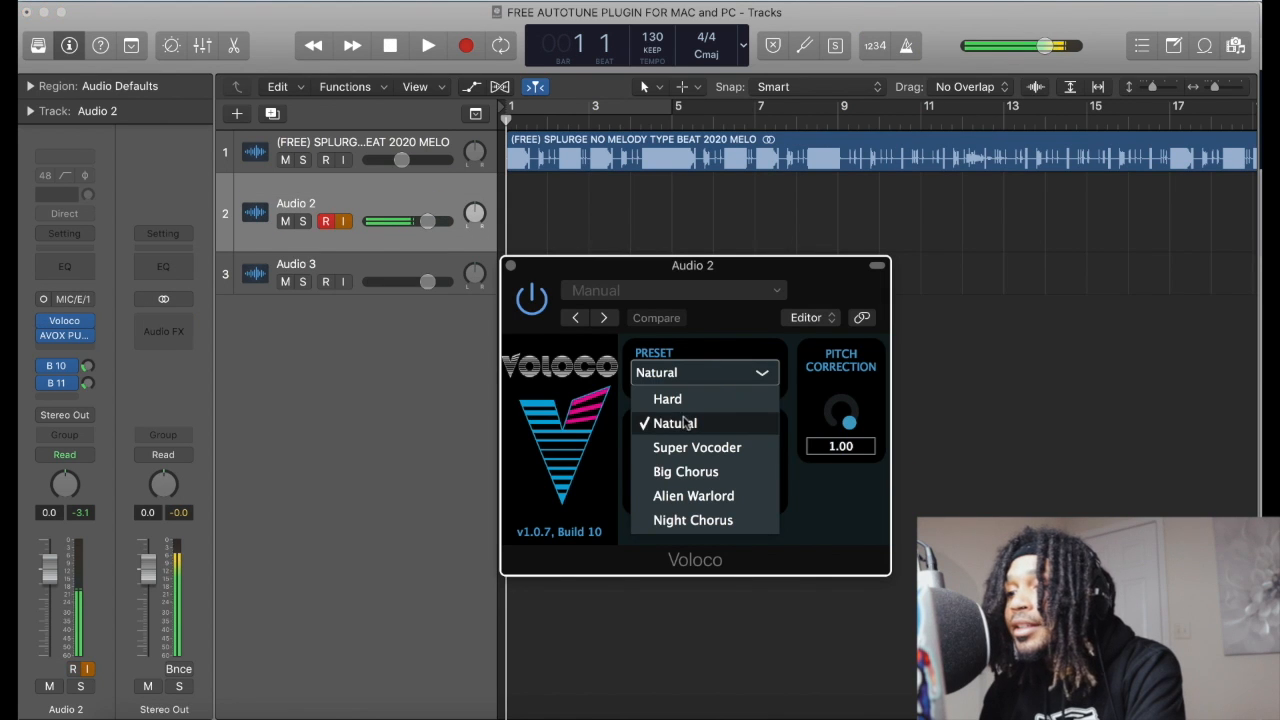
left_click(675, 422)
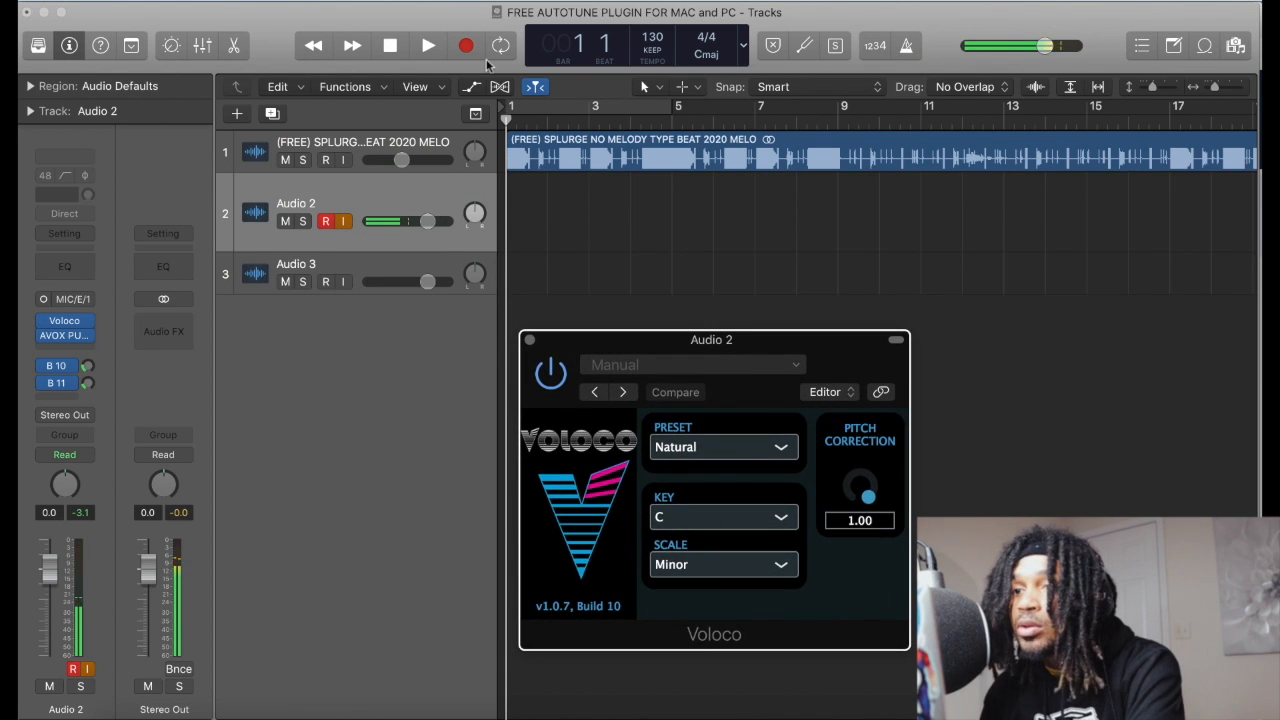
Record a vocal take through Voloco on Audio 2 from bar 1 to about bar 48.
left_click(427, 45)
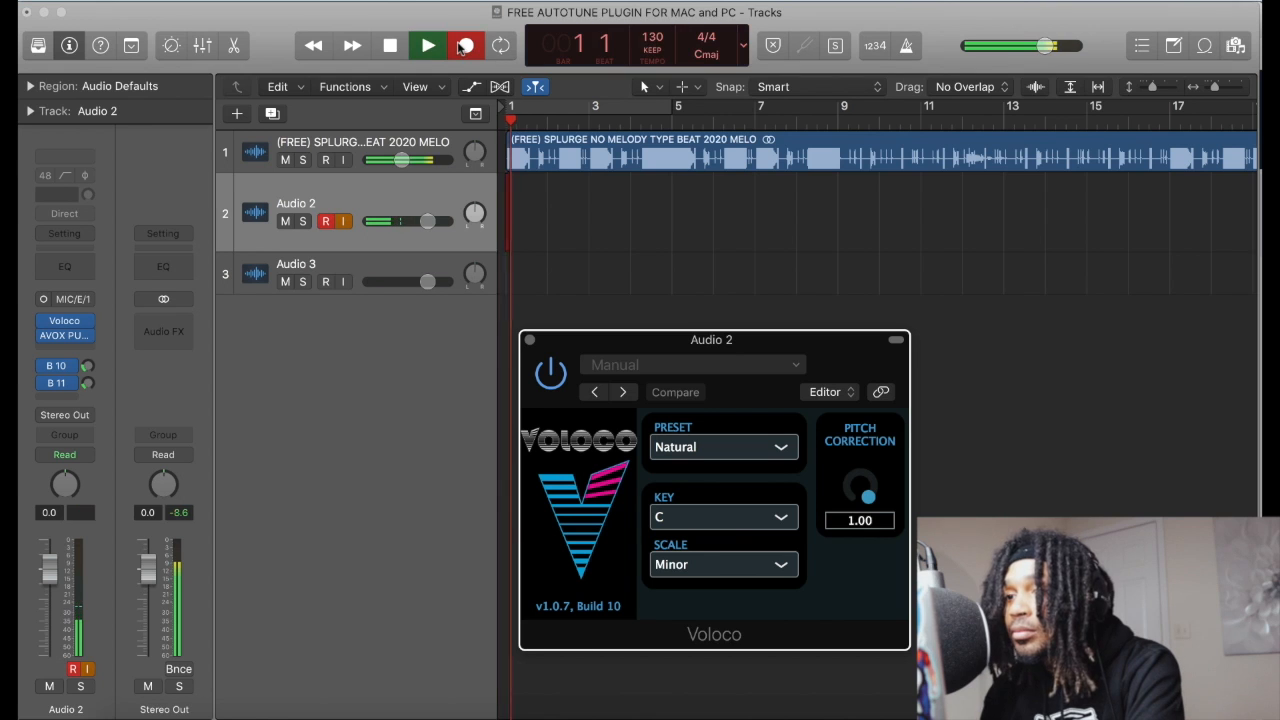
left_click(427, 45)
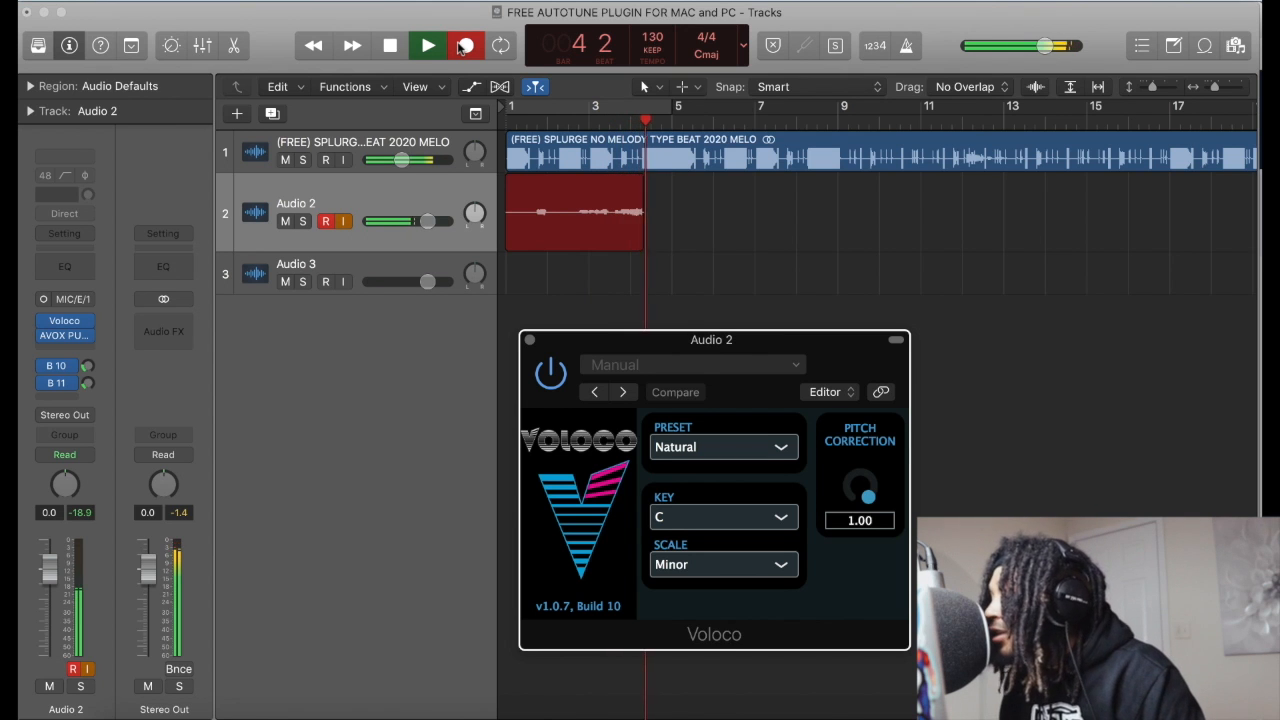
left_click(427, 45)
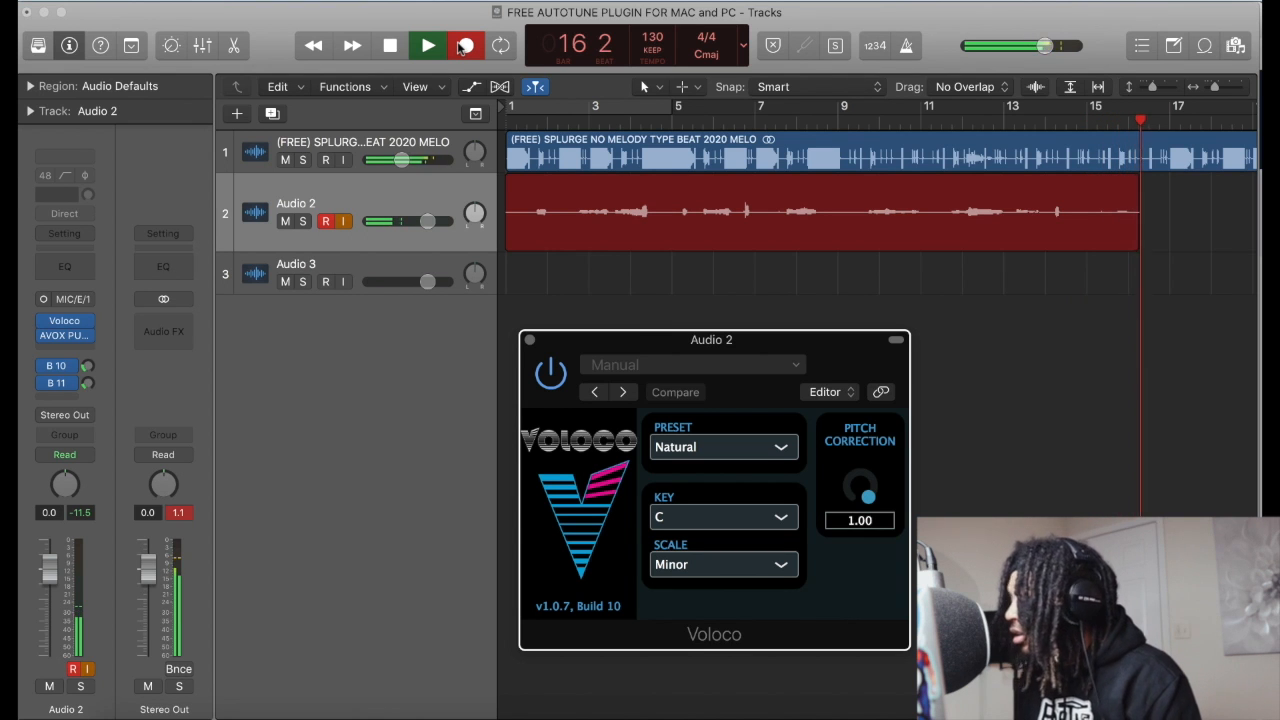
left_click(427, 45)
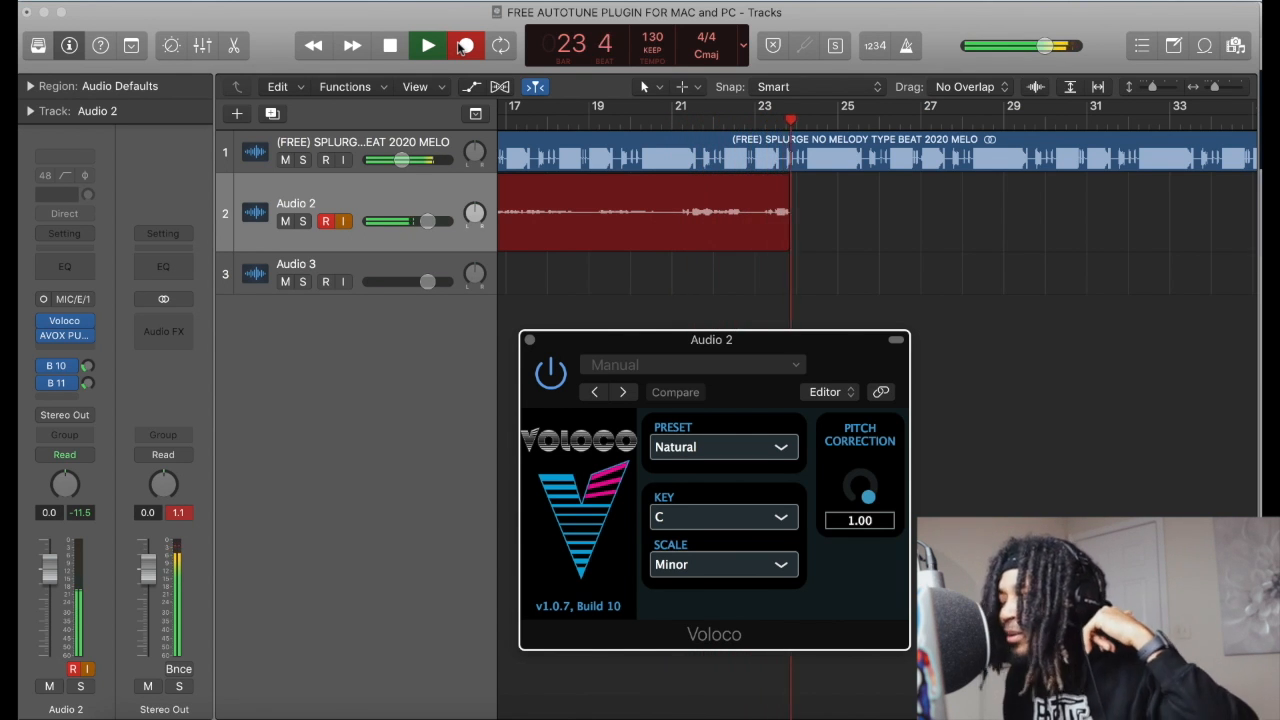
left_click(427, 45)
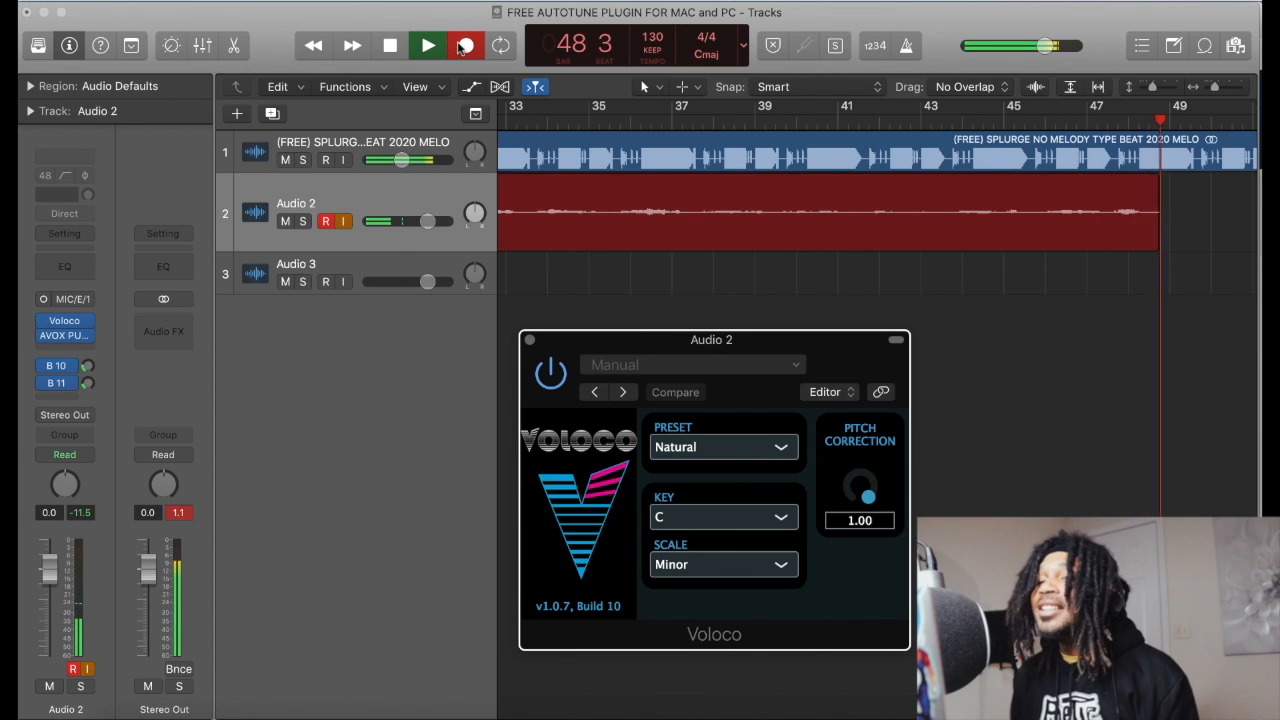
left_click(427, 45)
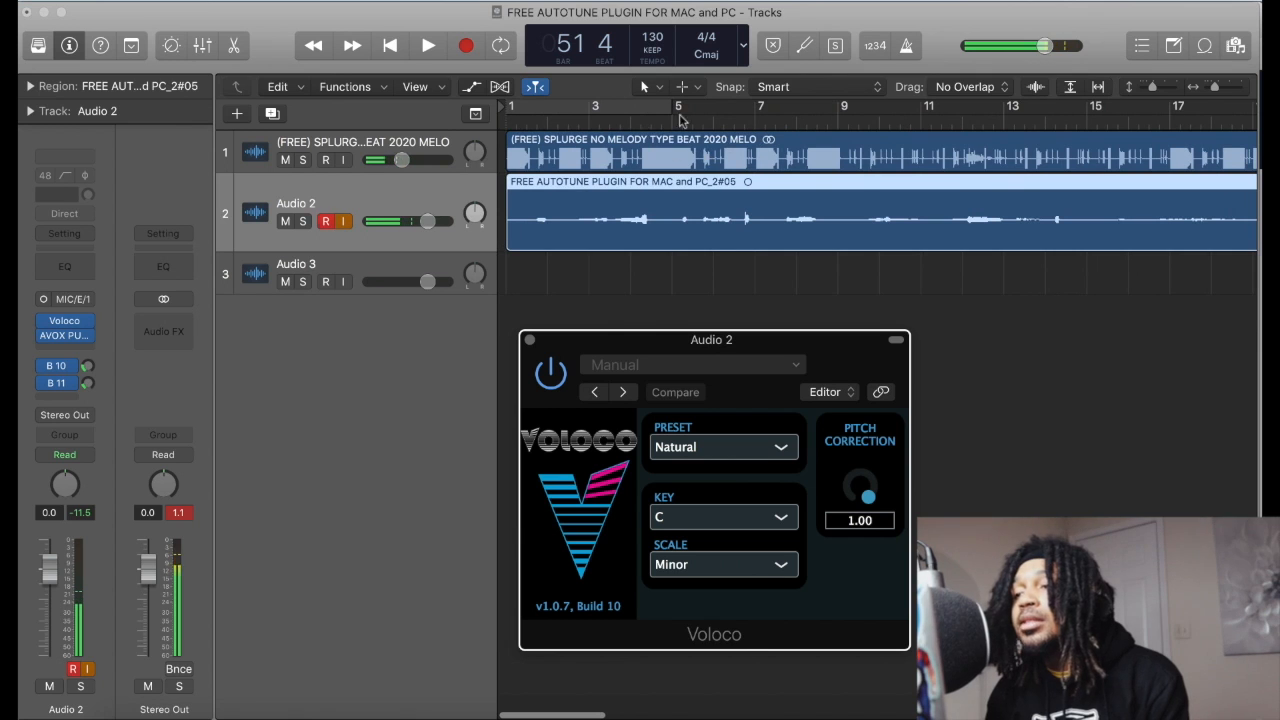
Play the vocal take over the beat and change Voloco's preset from Natural to Hard.
scroll("right", 3)
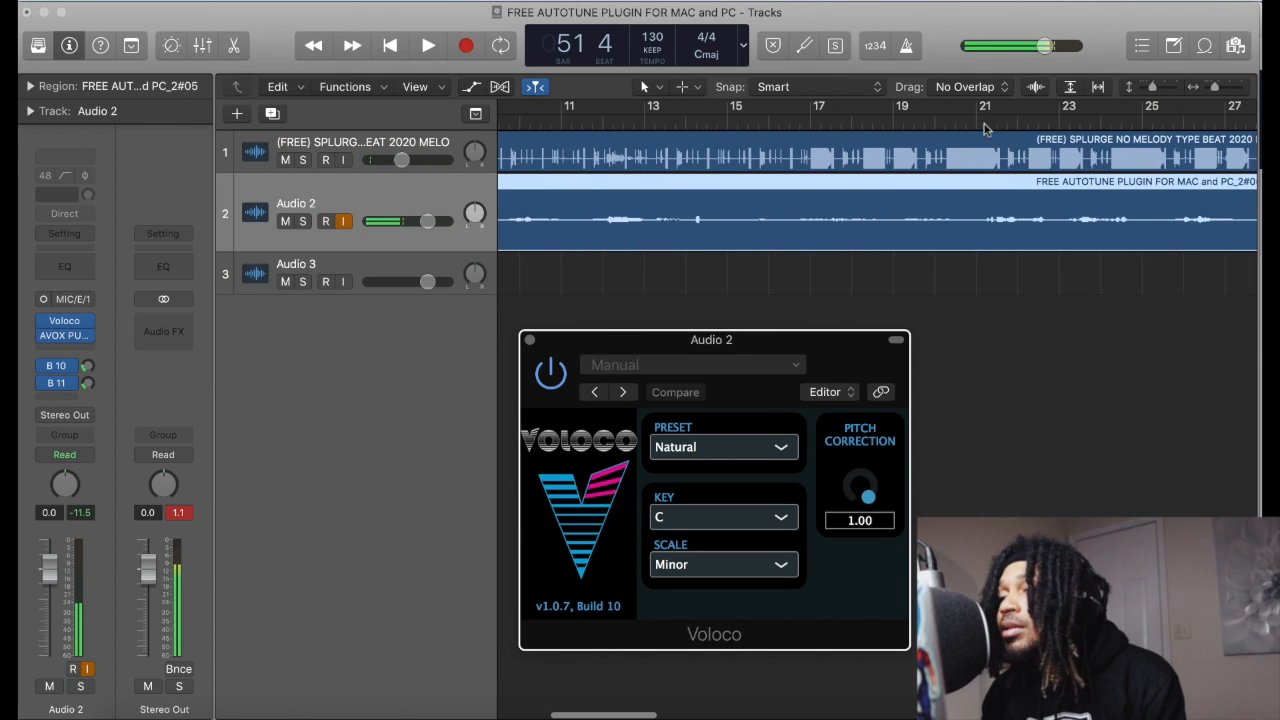
left_click(427, 45)
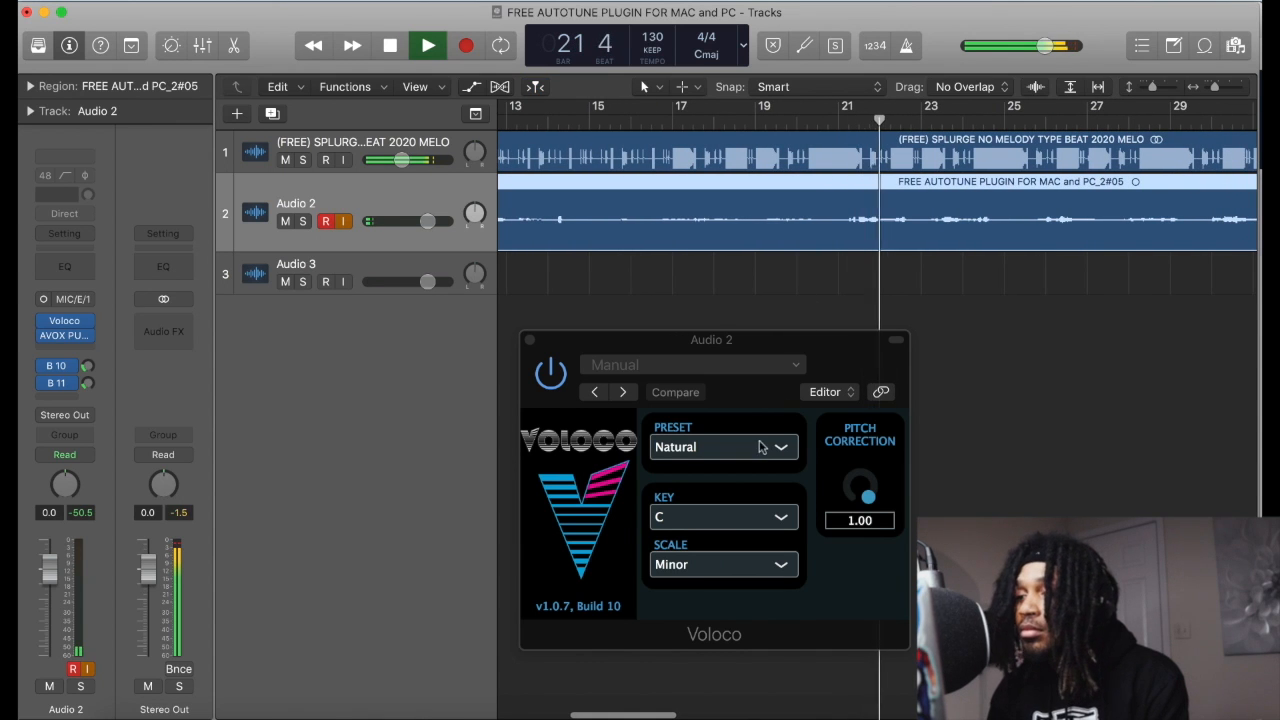
left_click(723, 447)
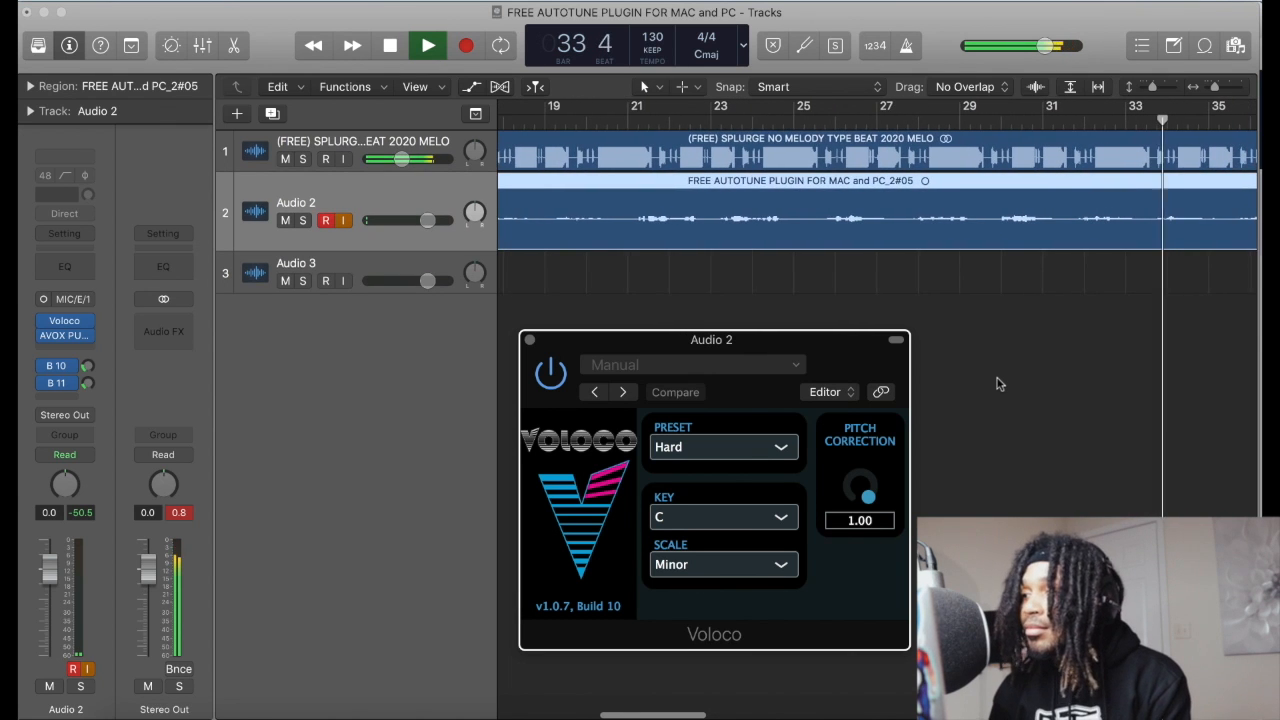
left_click(427, 45)
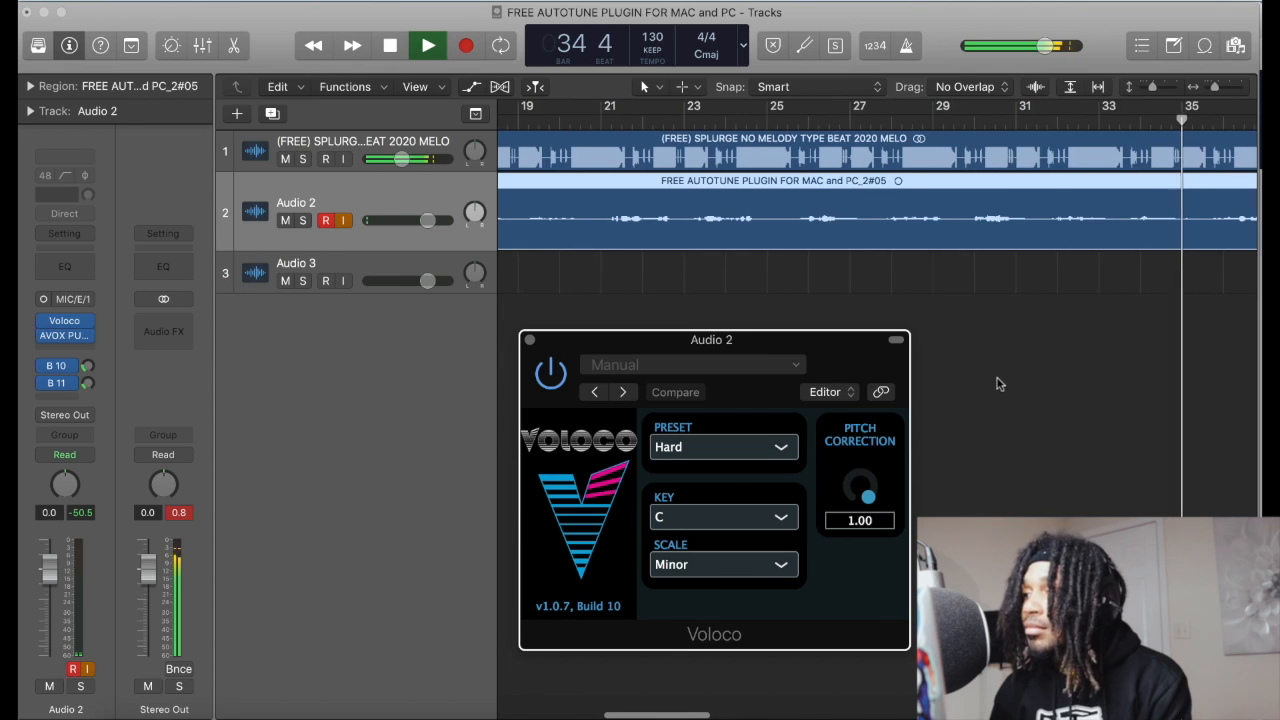
left_click(427, 45)
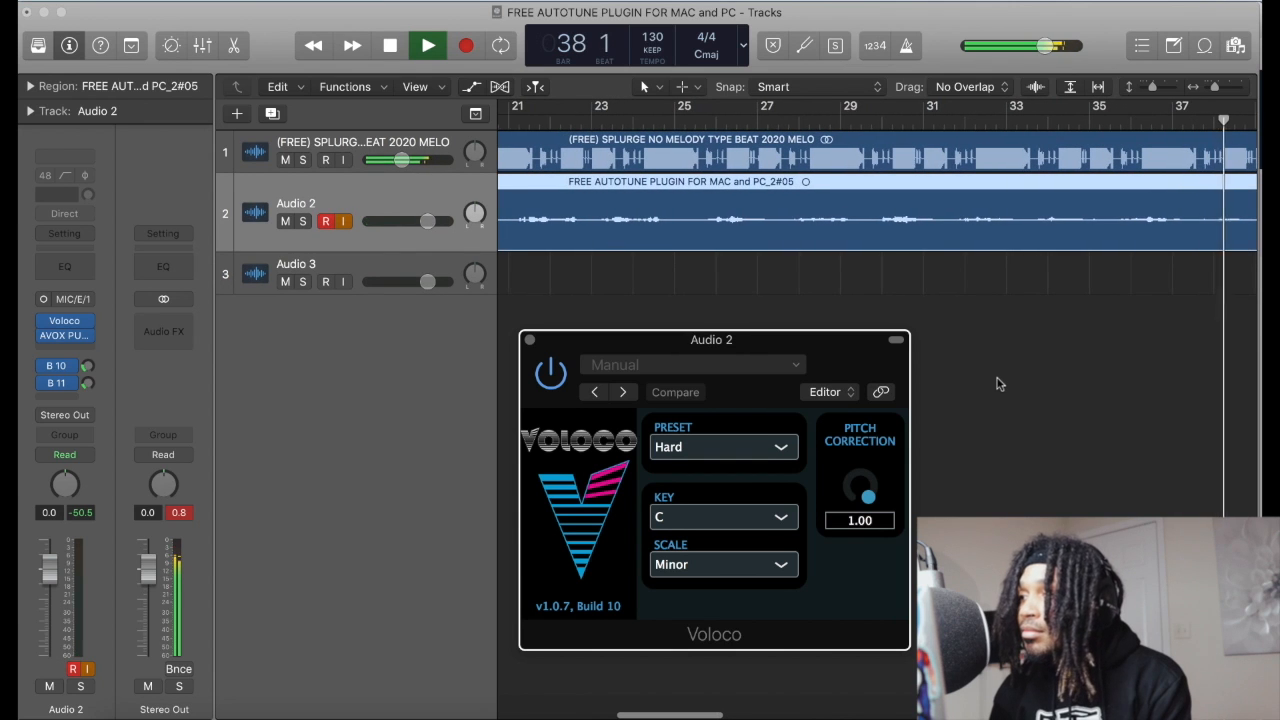
left_click(427, 45)
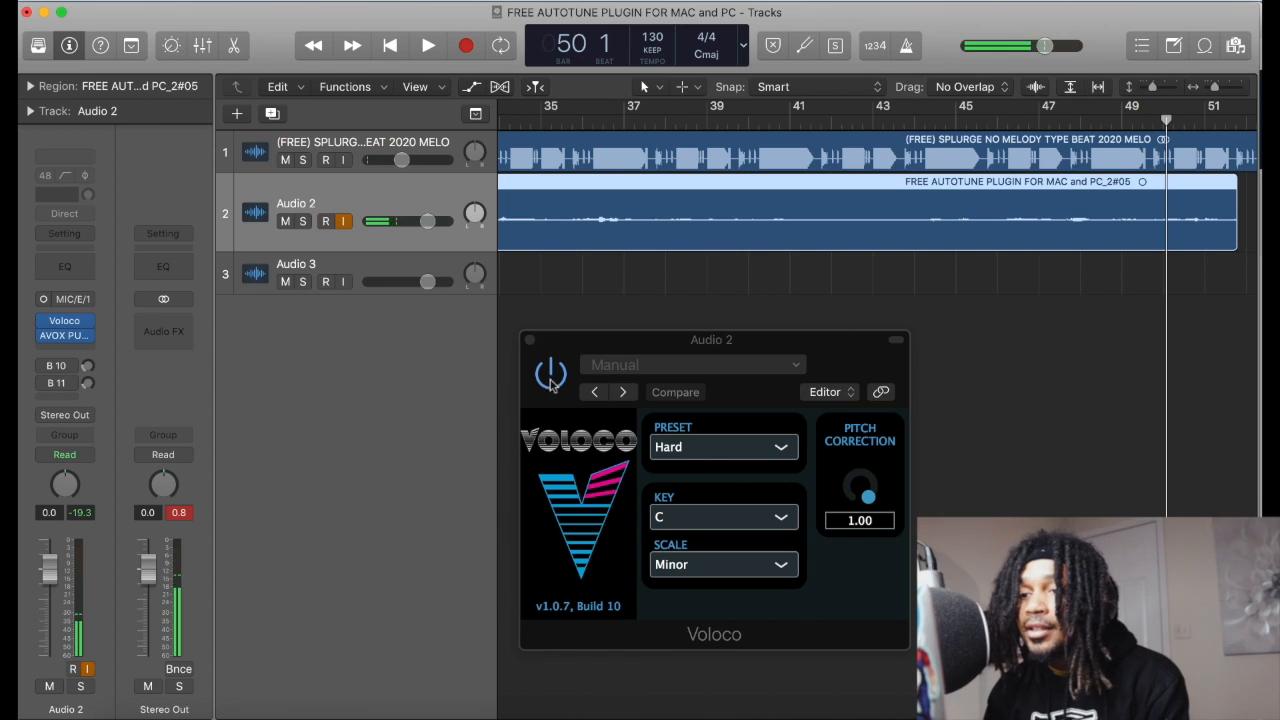
Raise the Voloco window and browse its presets, leaving Hard selected.
left_click_drag(711, 339, 782, 359)
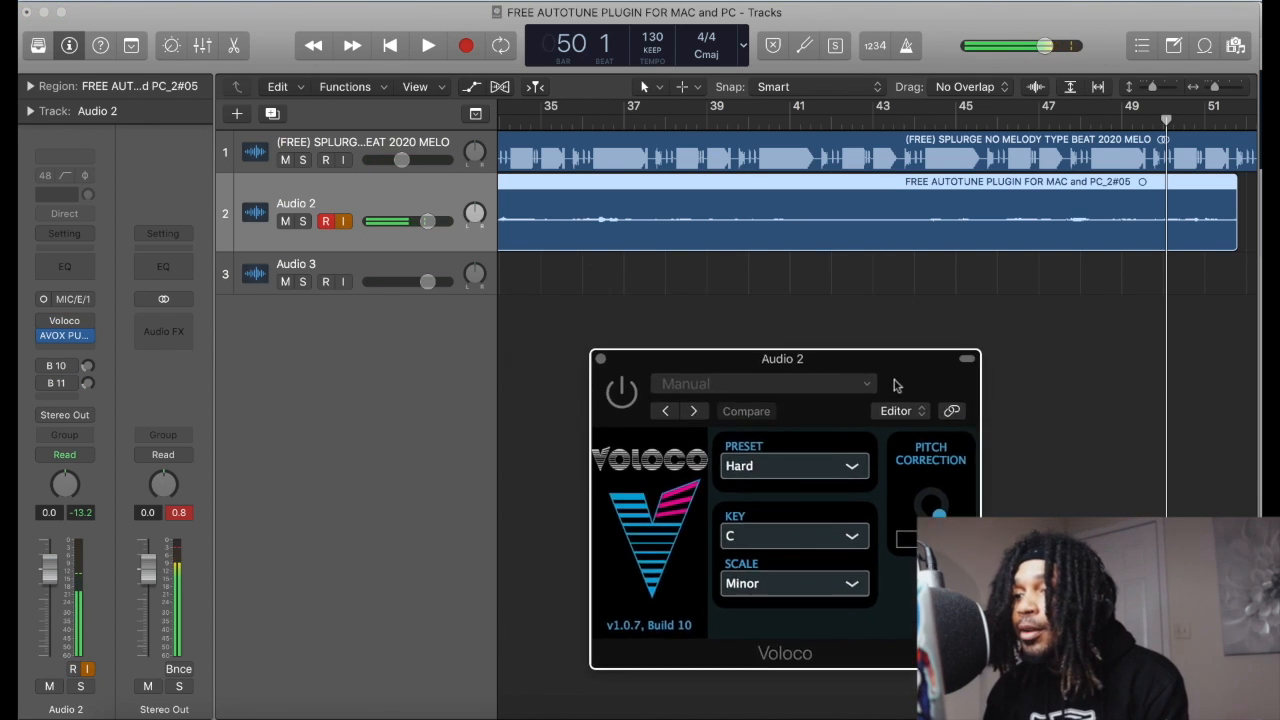
left_click_drag(782, 358, 703, 245)
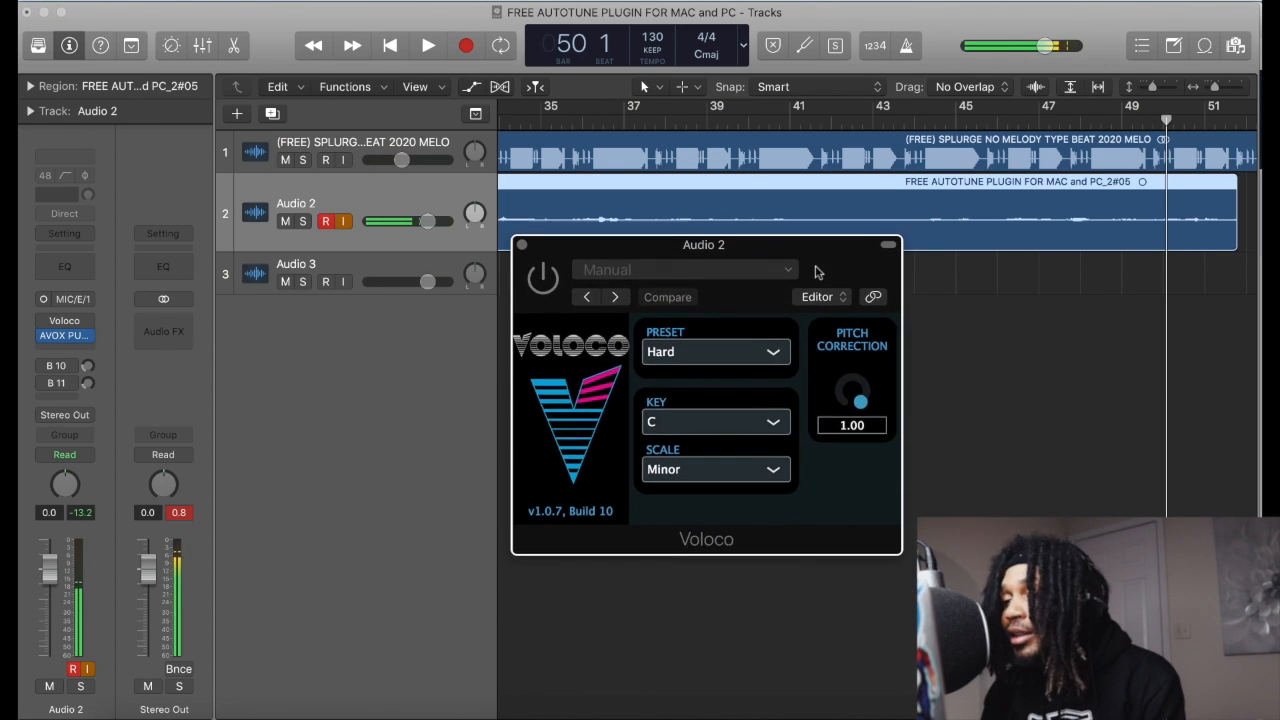
left_click(715, 351)
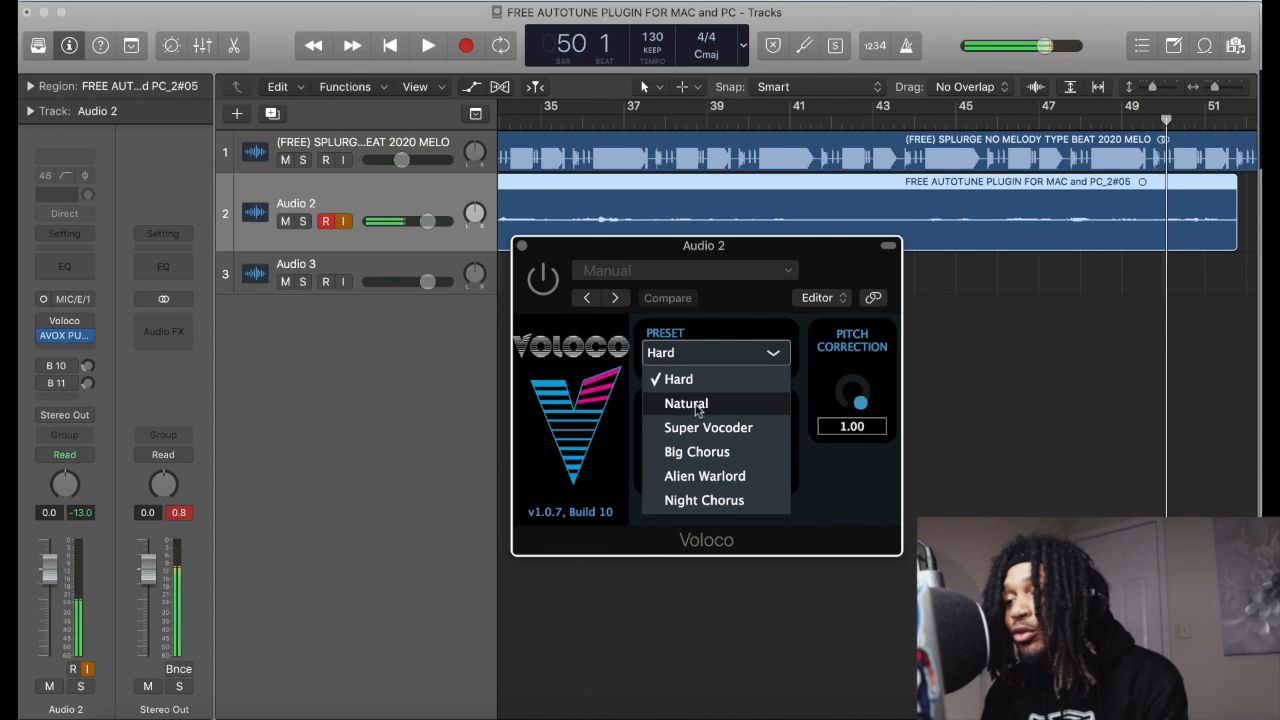
mouse_move(704, 500)
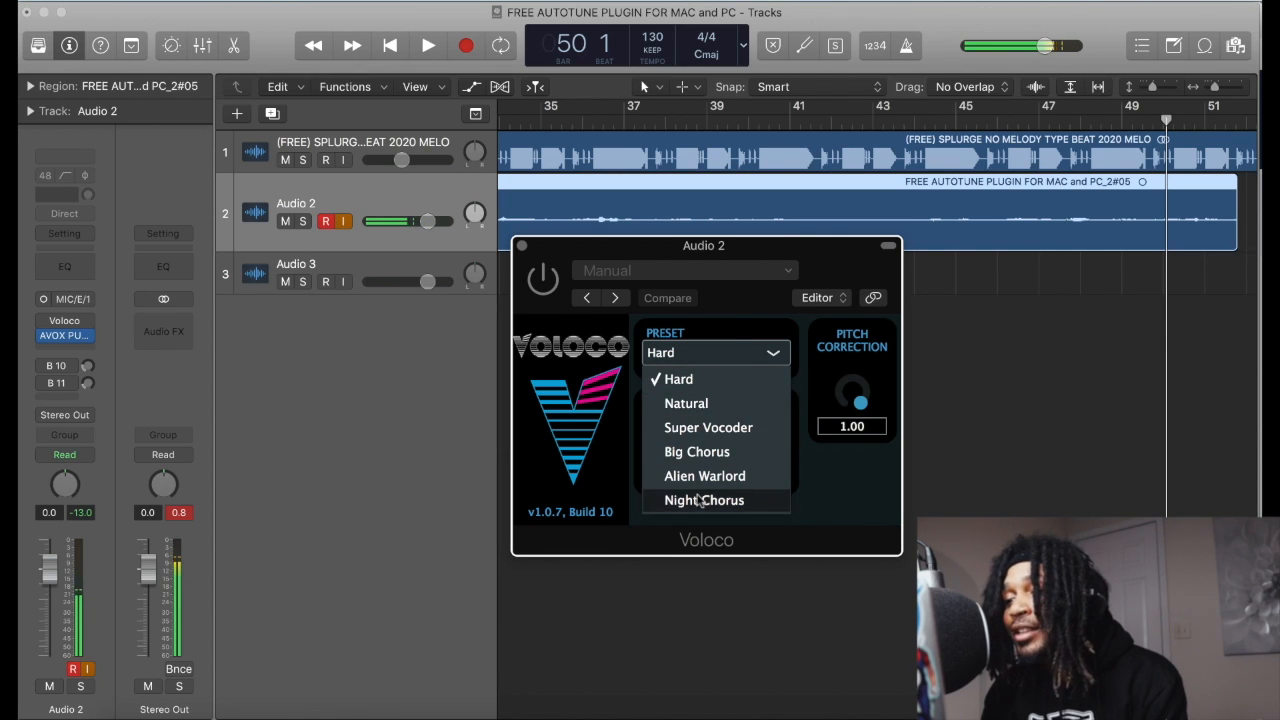
mouse_move(686, 403)
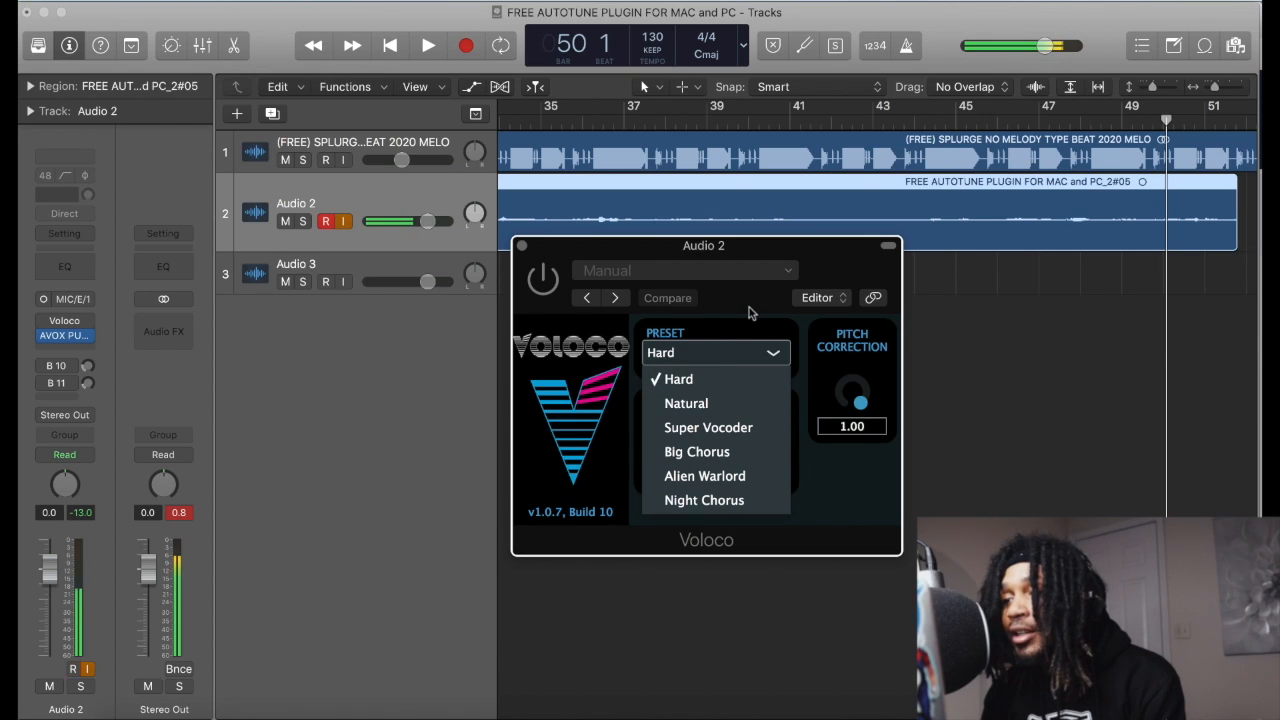
left_click(678, 378)
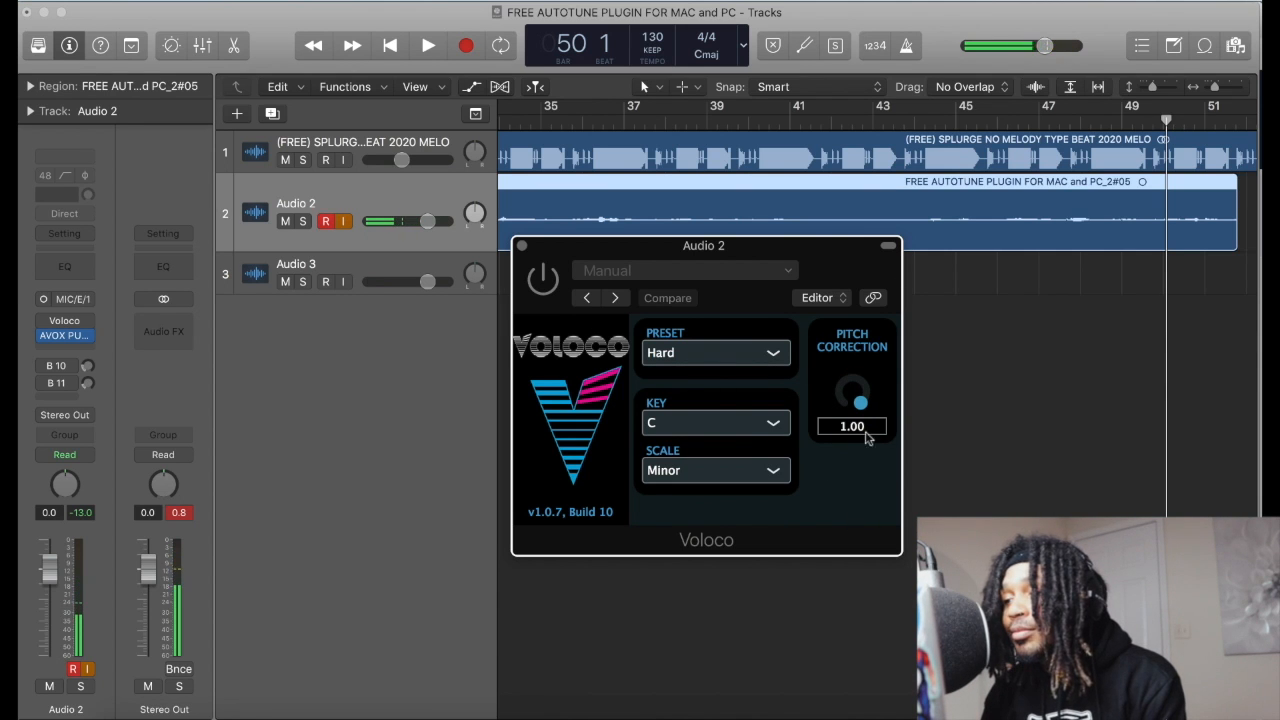
left_click(715, 422)
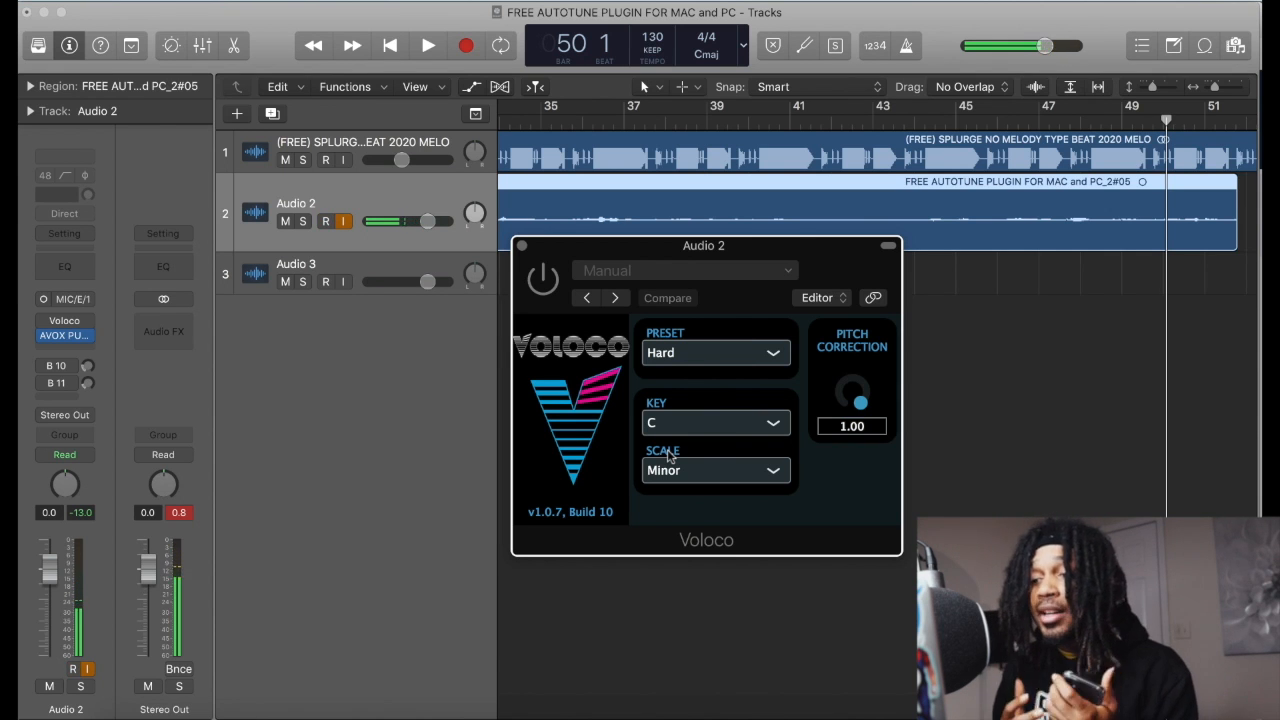
left_click(325, 221)
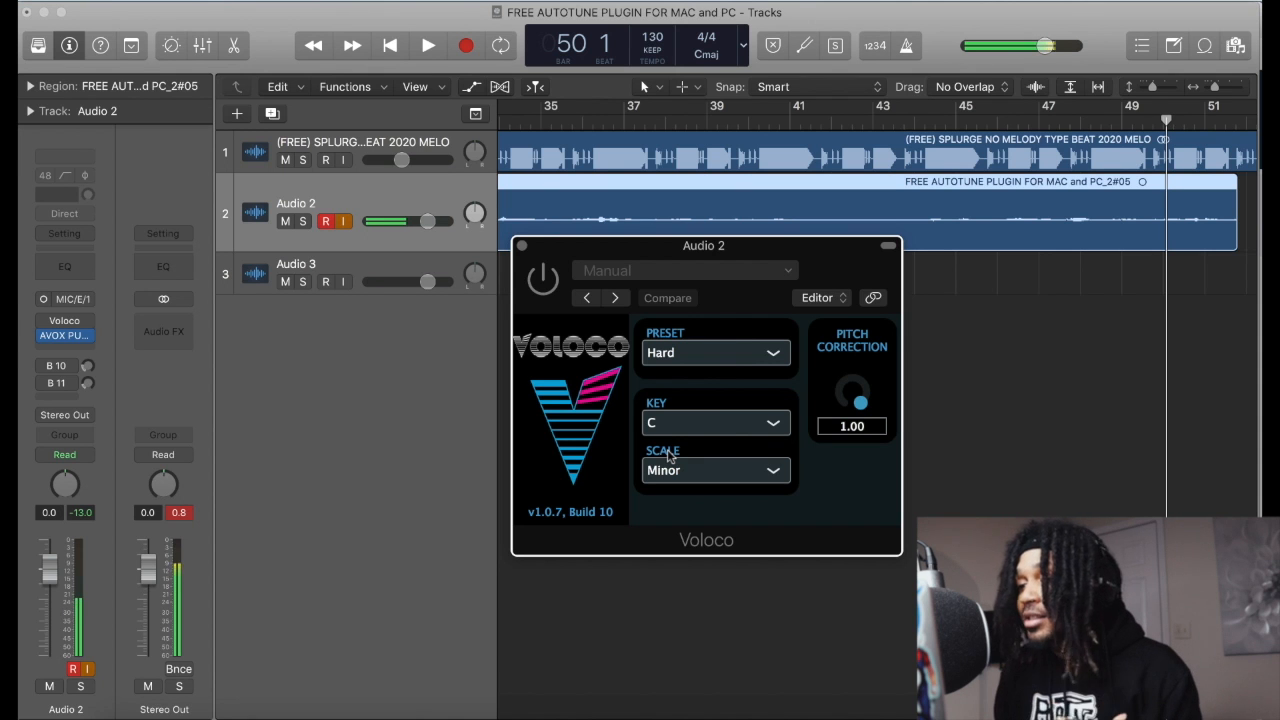